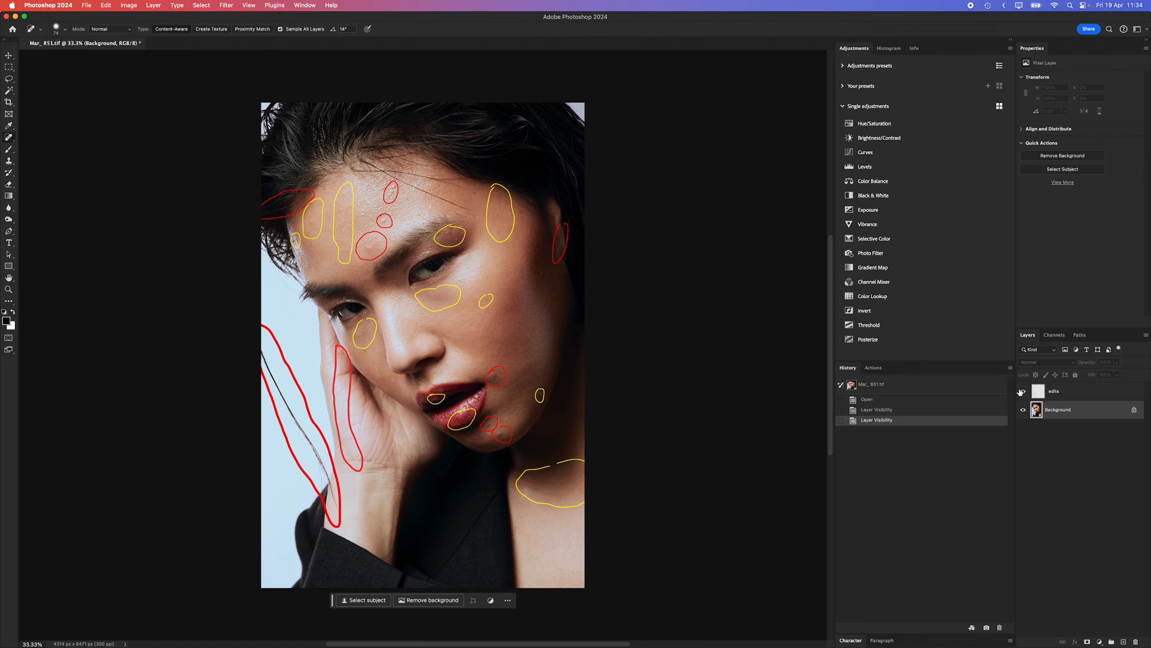
- Hide the markup layer, then hide the healing layer to compare before and after
click(1023, 391)
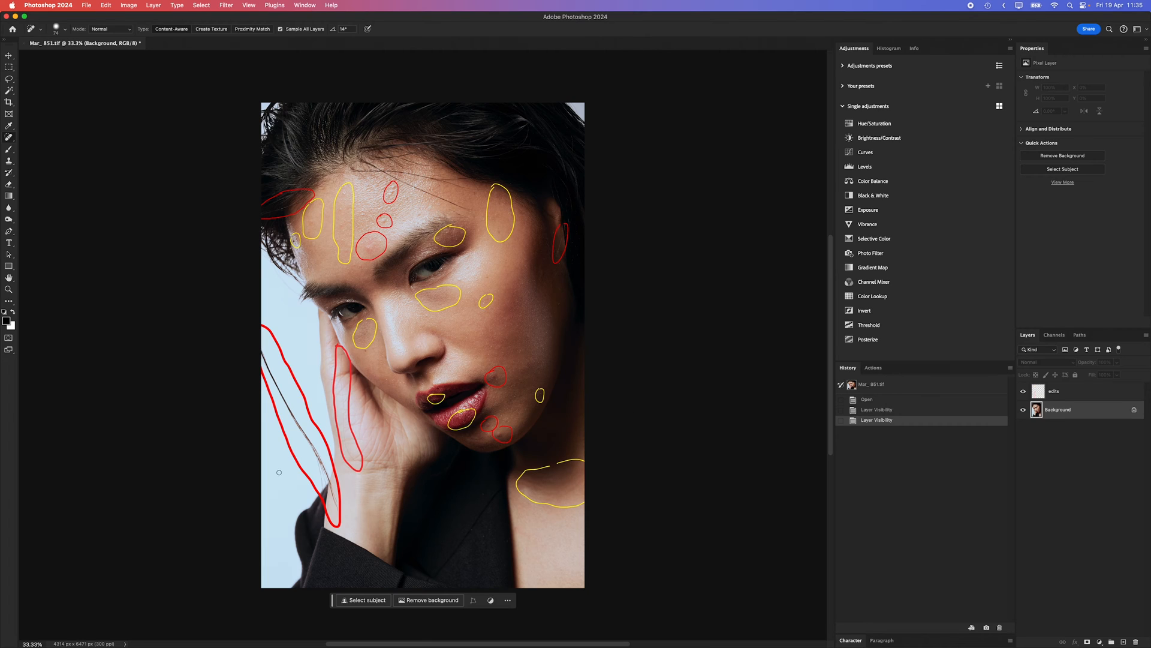
mouse_move(296, 485)
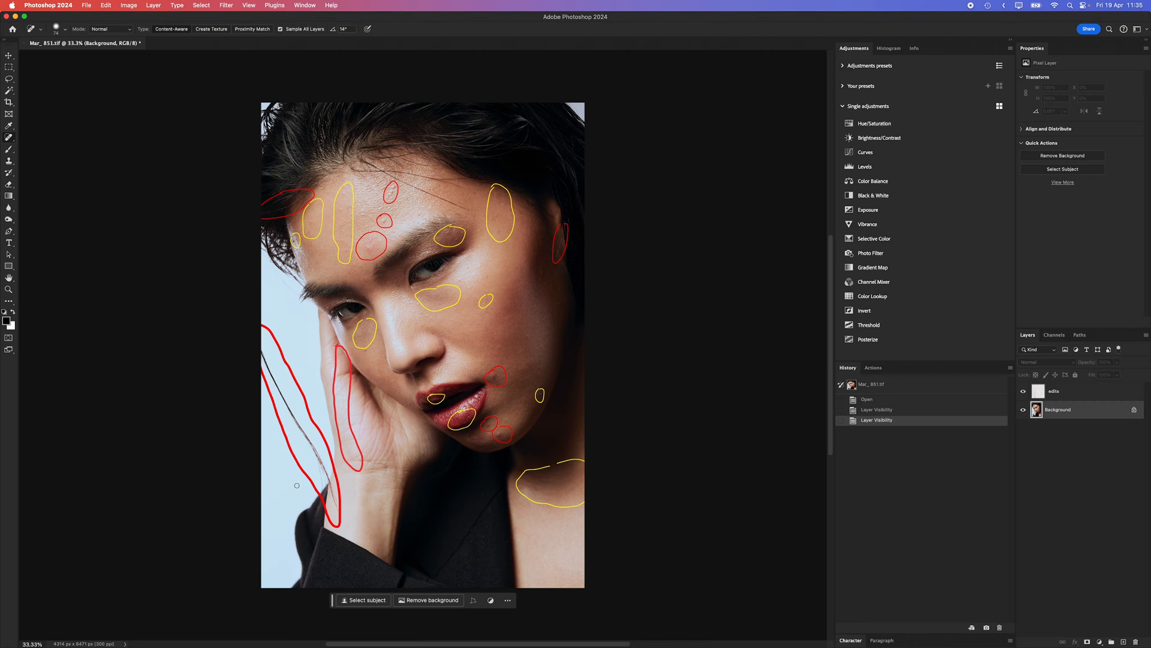
mouse_move(592, 420)
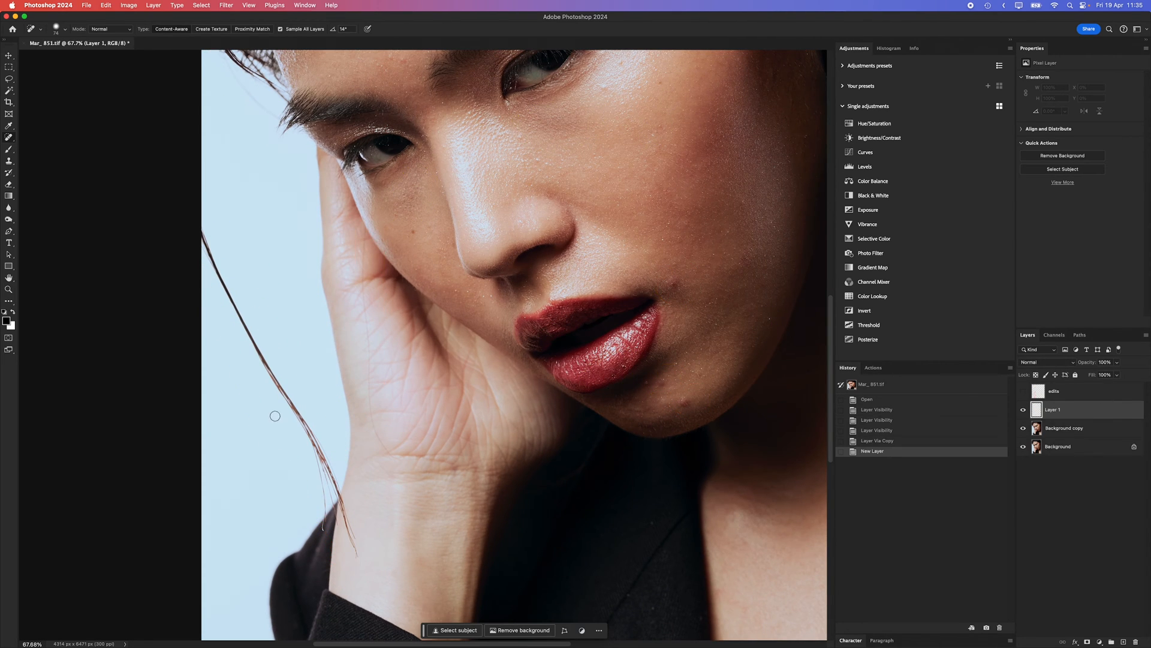
mouse_move(316, 429)
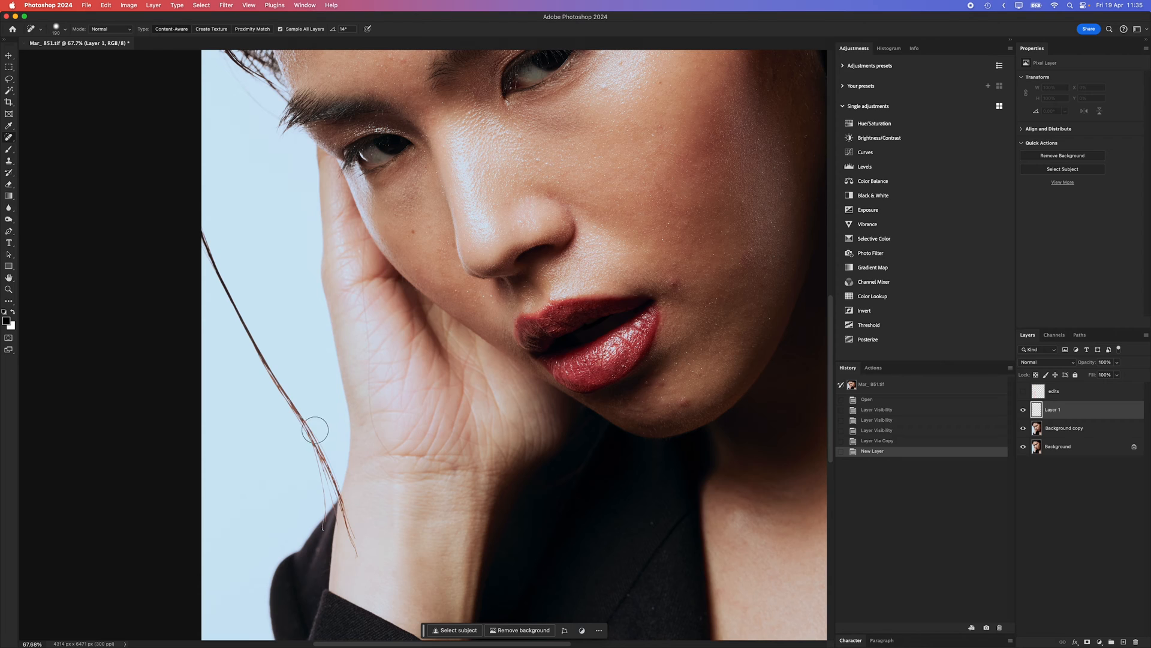
mouse_move(332, 482)
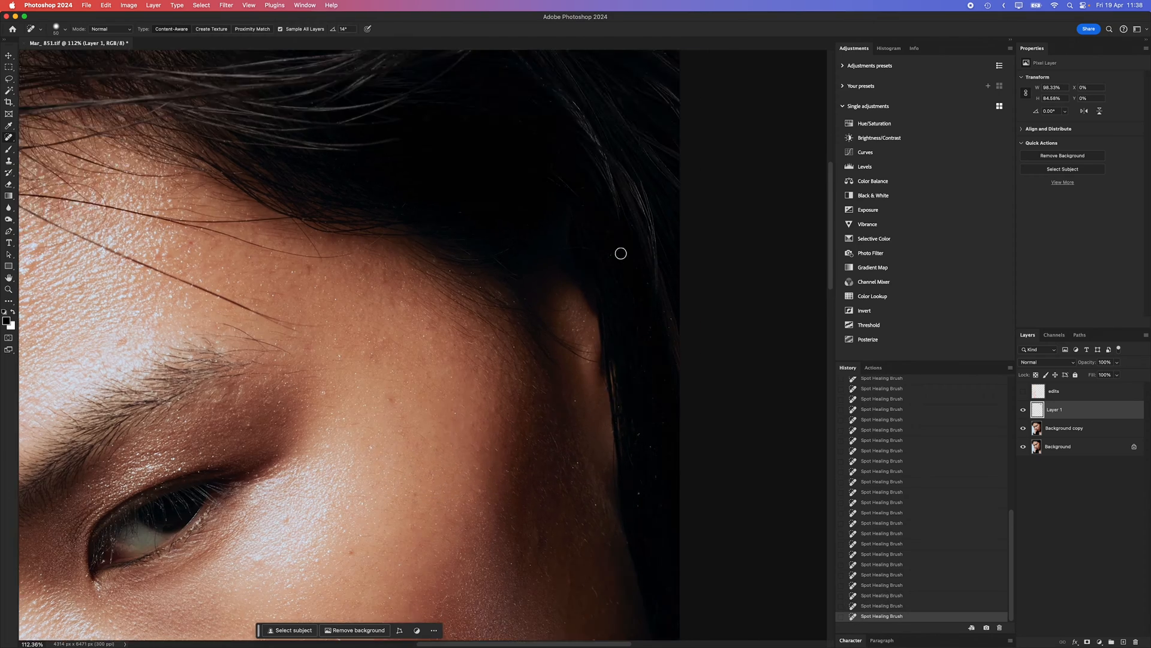
click(1023, 409)
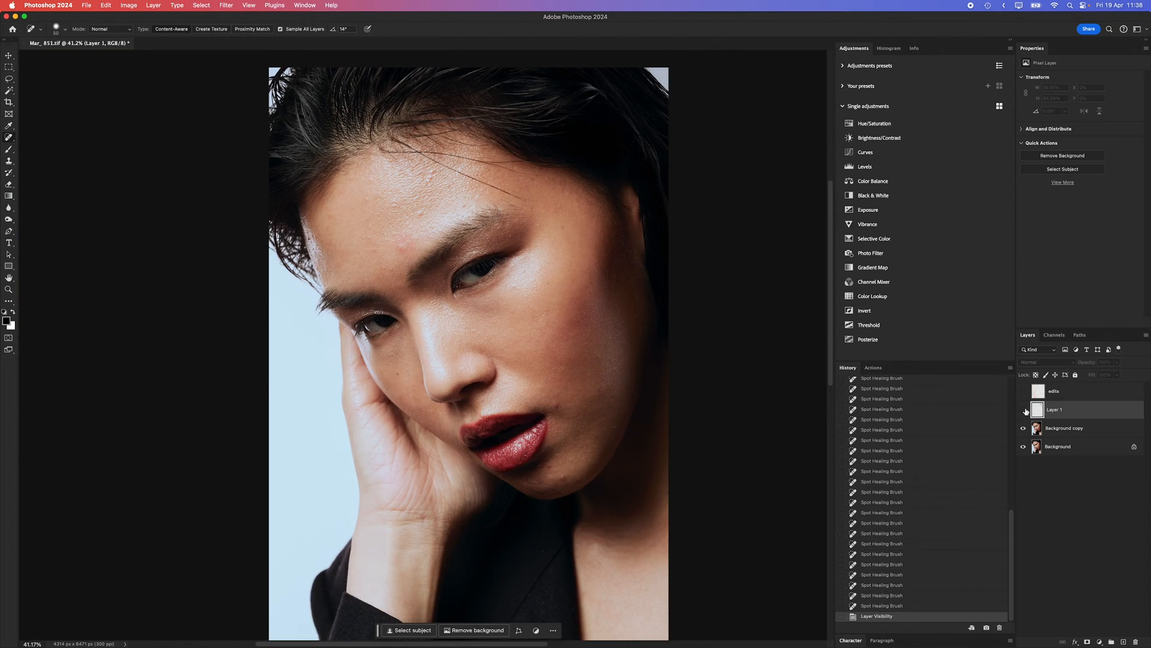
- Show the healing layer again, zoom in, and heal the spot on the forehead
click(1023, 409)
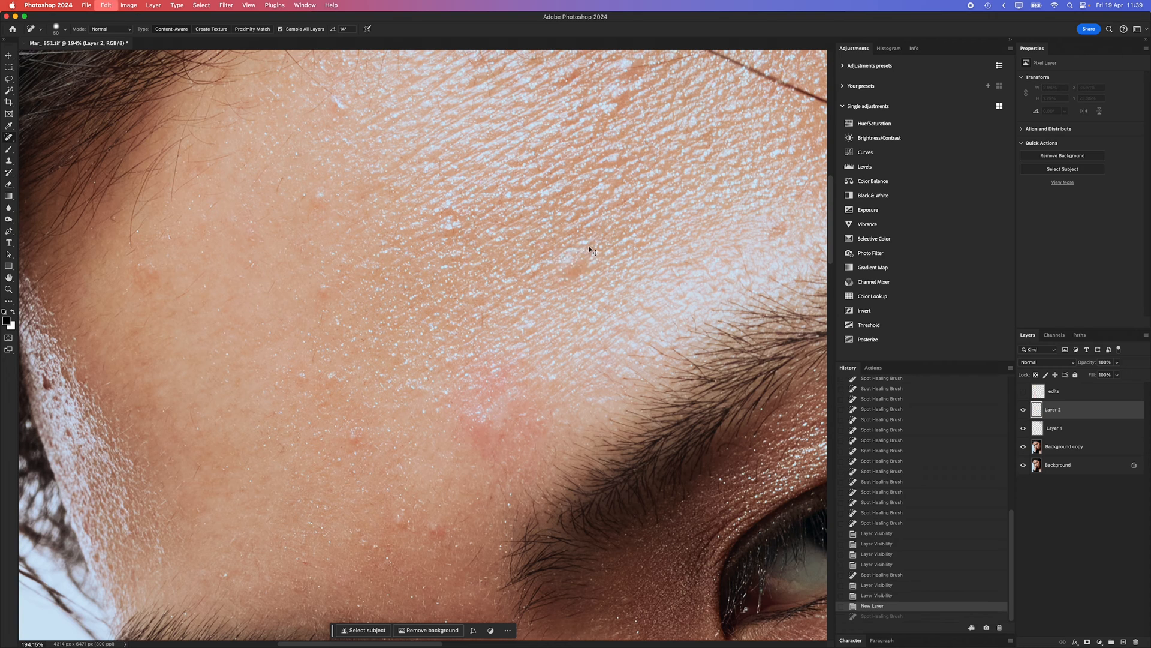
mouse_move(593, 248)
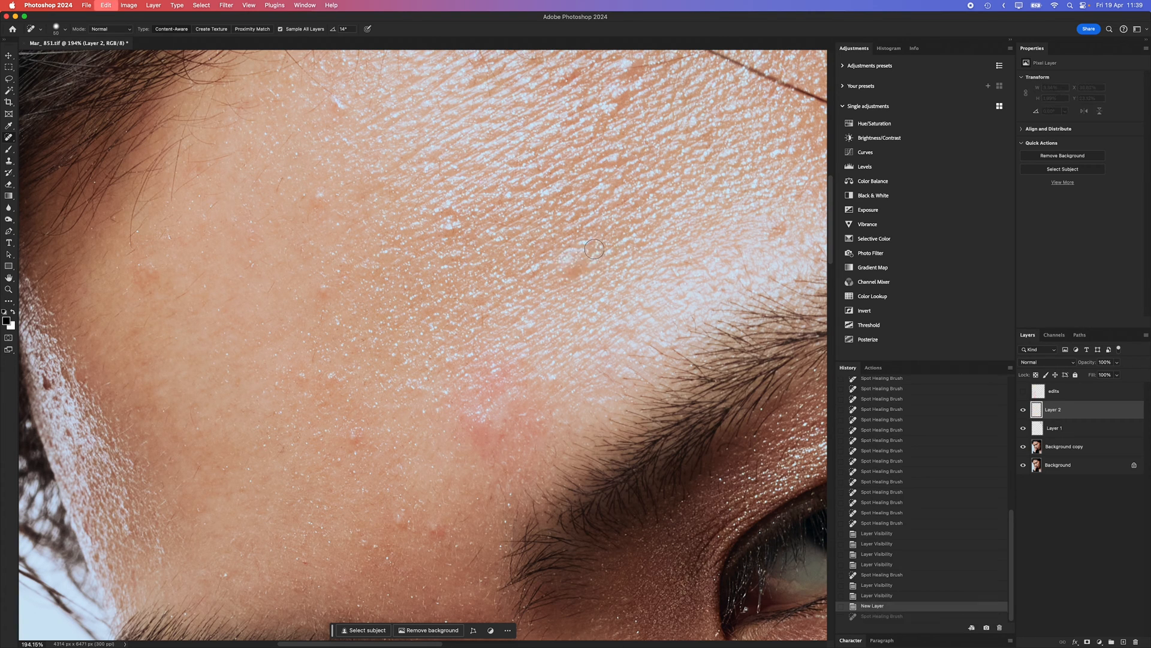
scroll(up, 3)
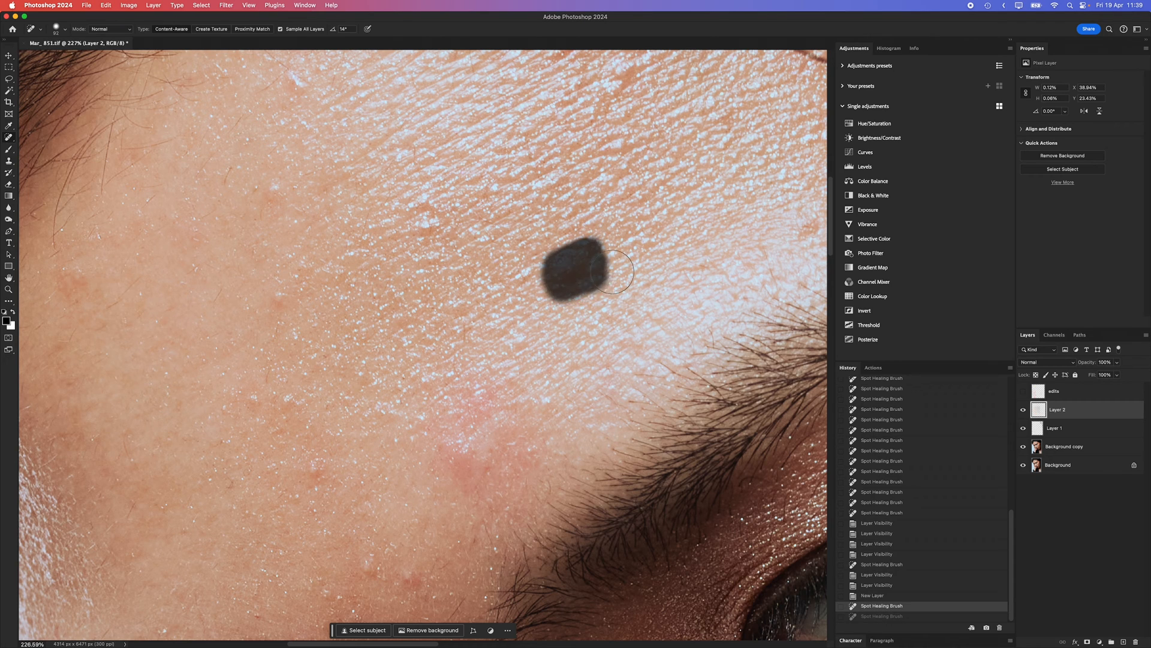
click(577, 268)
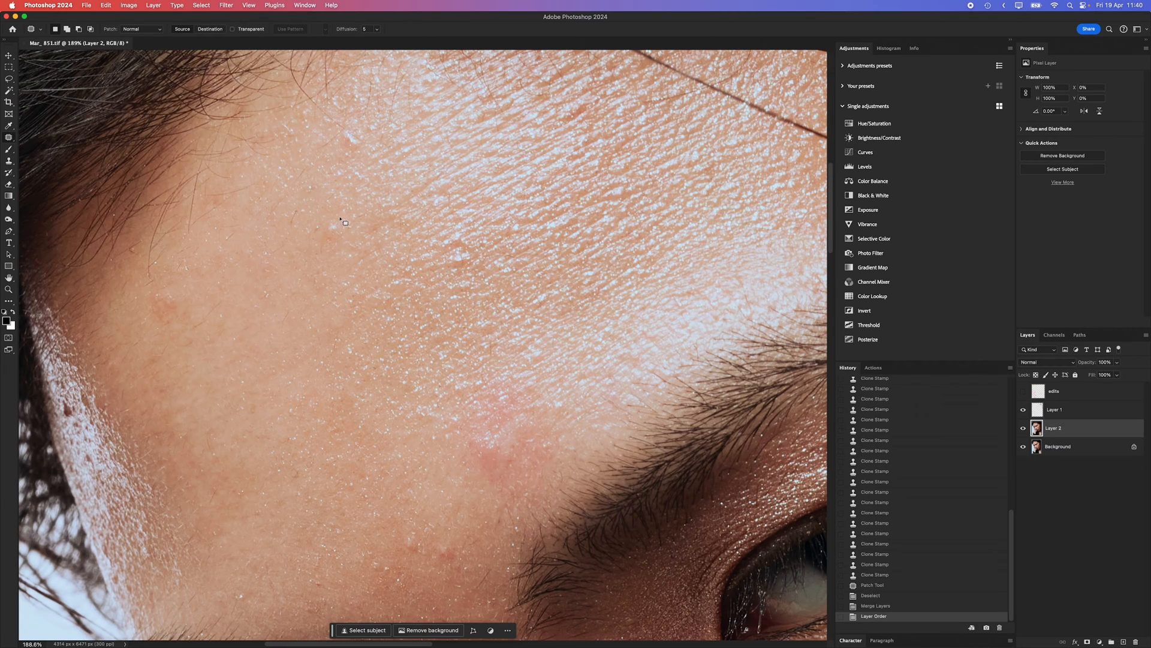
- Patch the upper-forehead blemish and the remaining spots near the mouth
drag(337, 220, 323, 235)
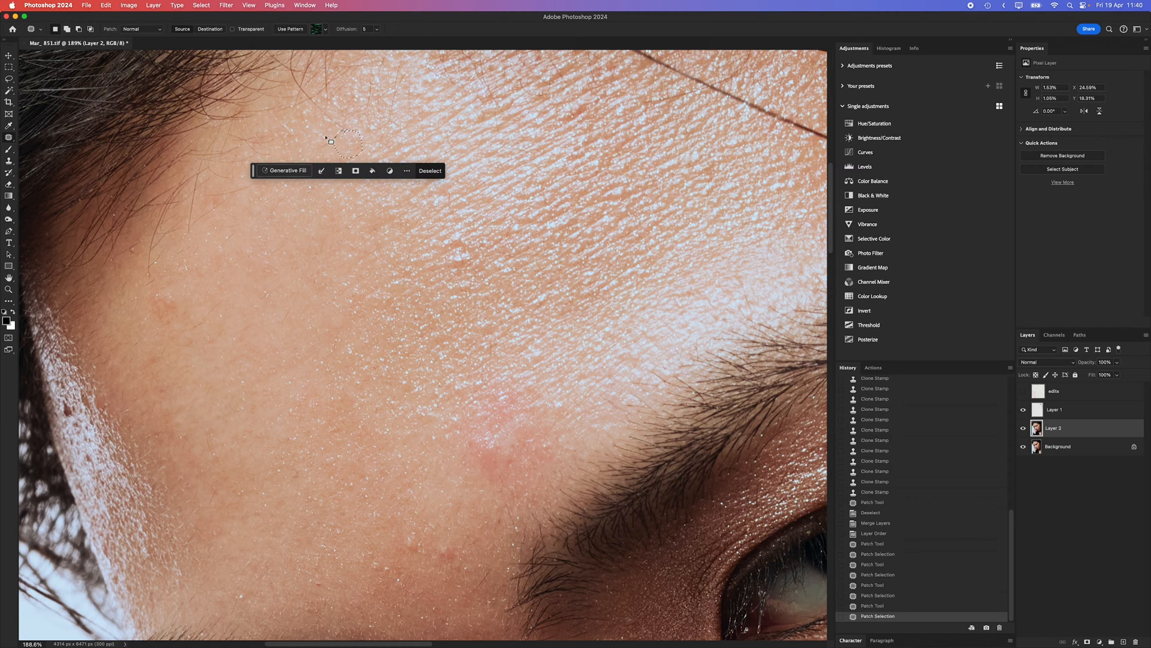
click(429, 171)
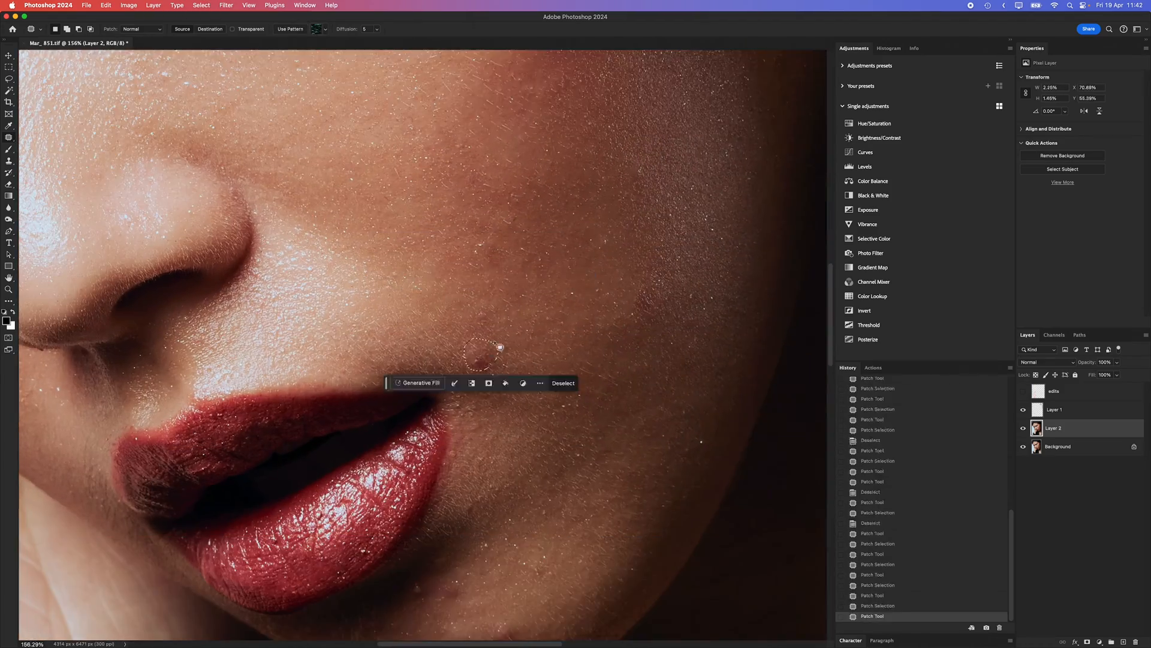
click(562, 382)
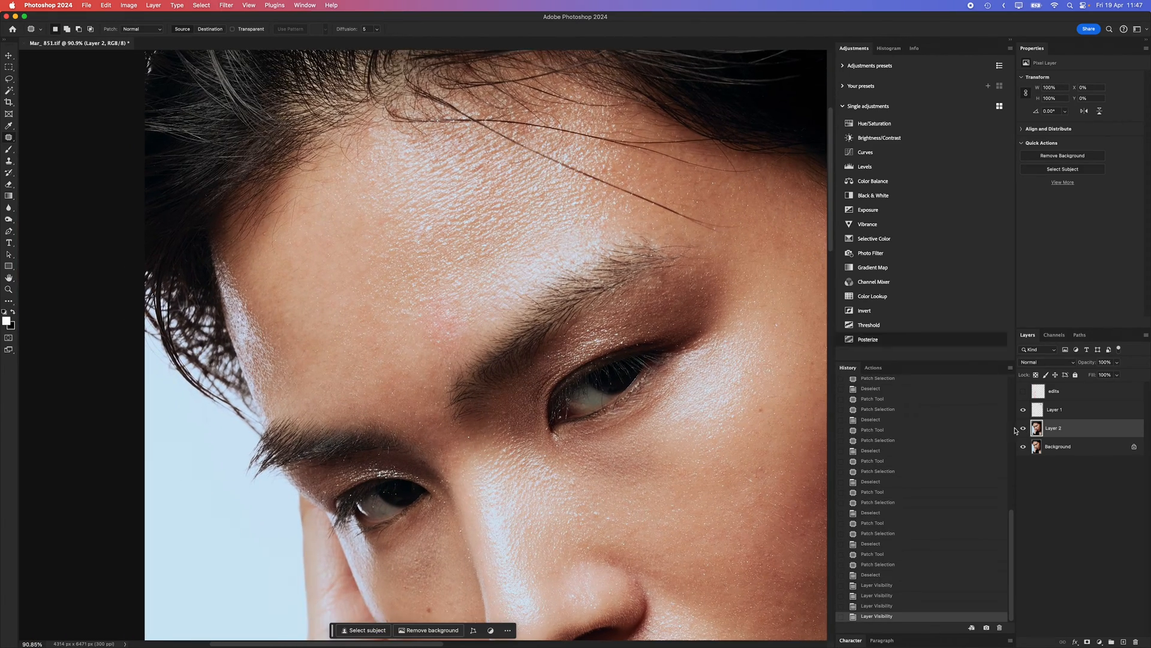
- Compare the retouched layer with the original, then clone-stamp clean skin over a forehead spot
click(1023, 428)
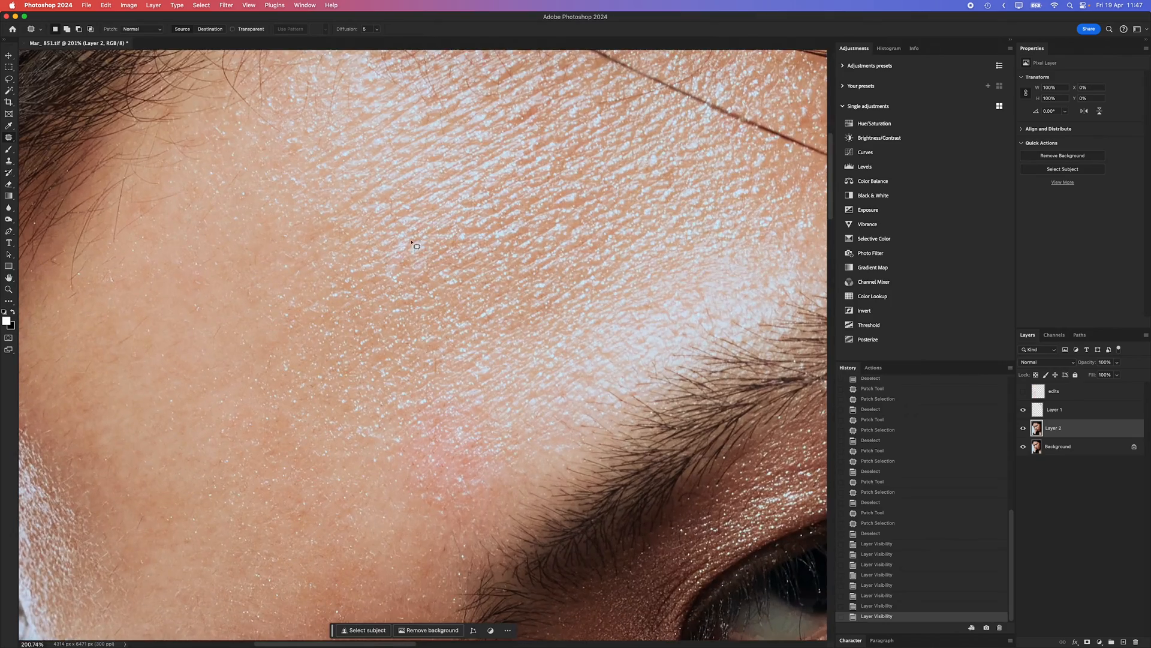
mouse_move(415, 266)
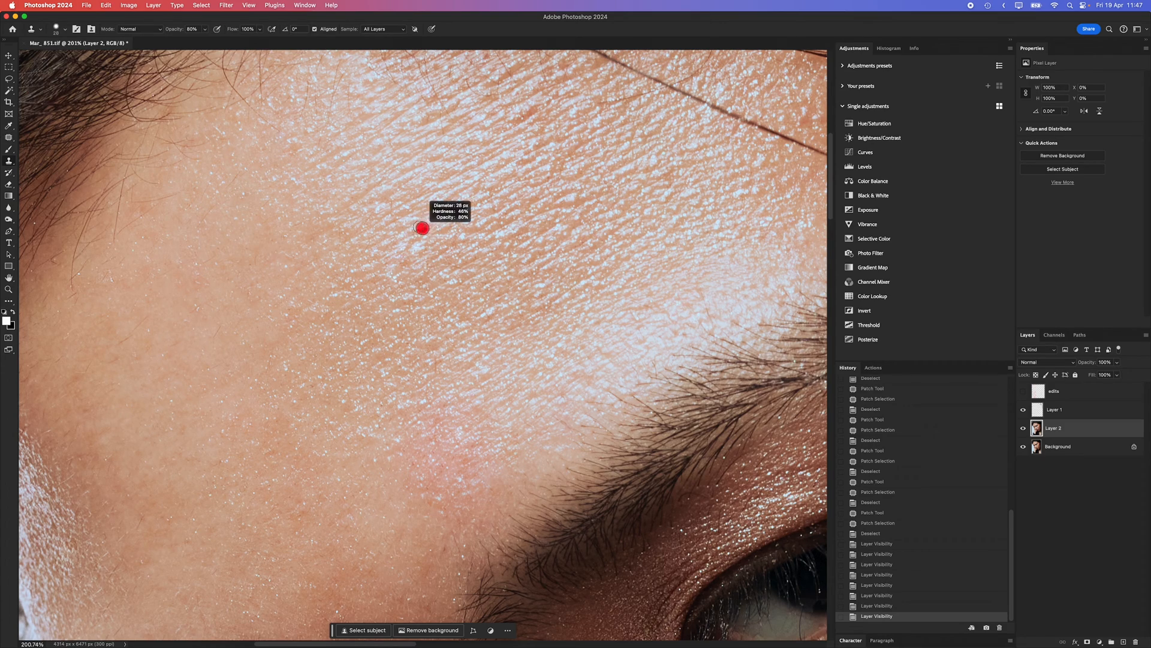
click(10, 138)
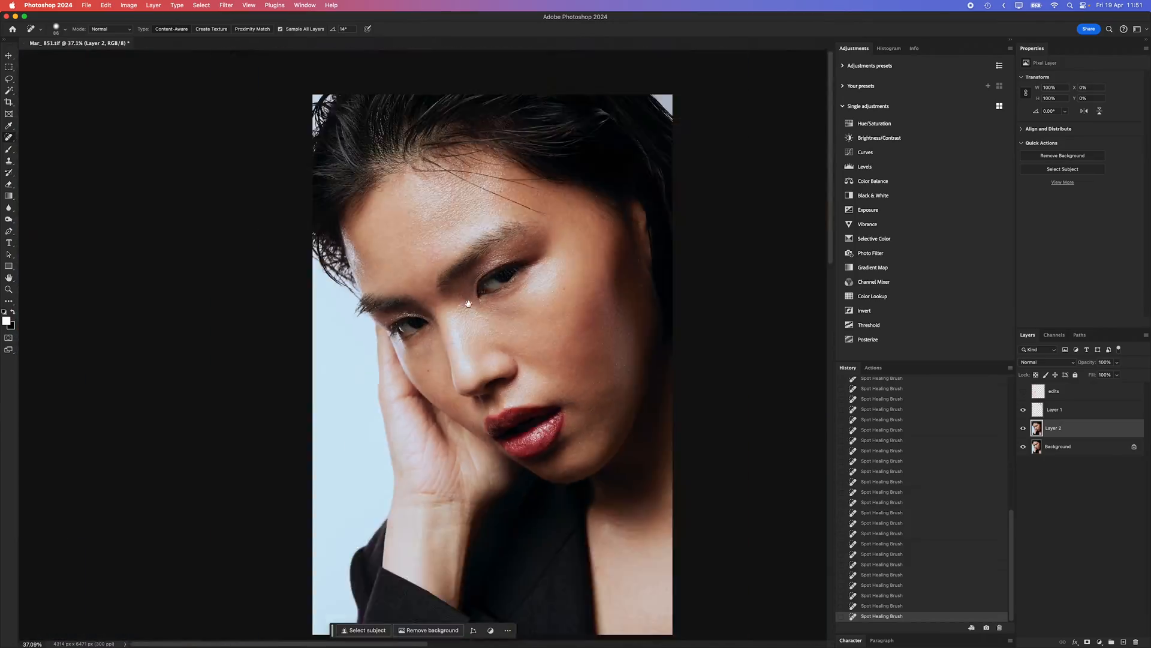
click(1022, 428)
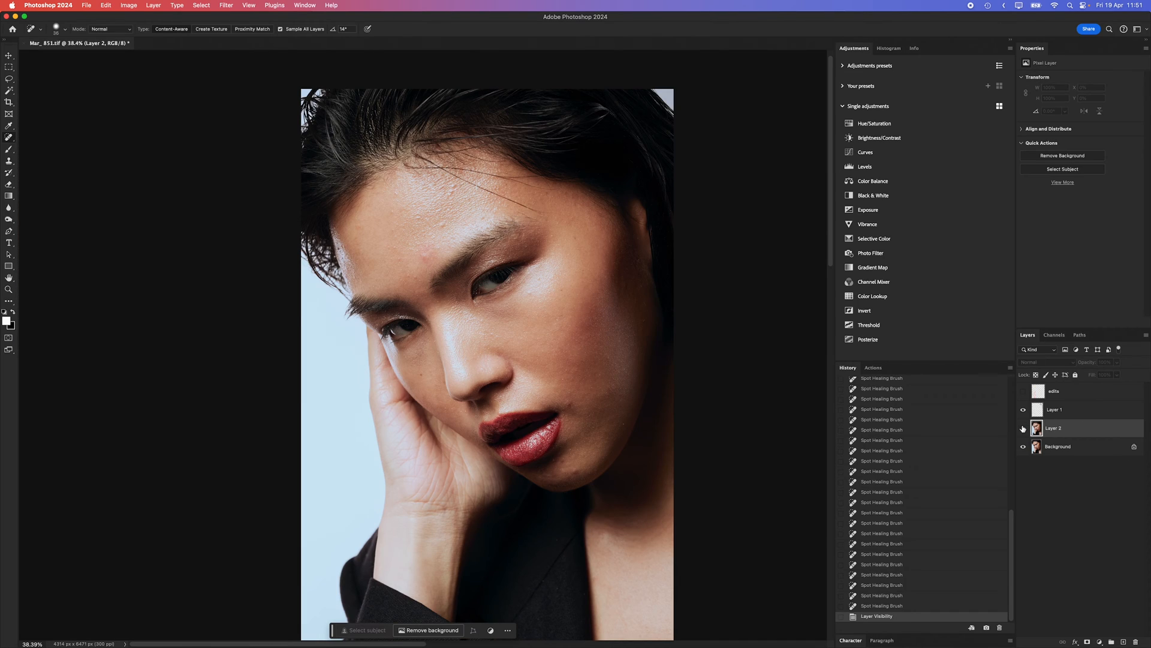
click(1021, 428)
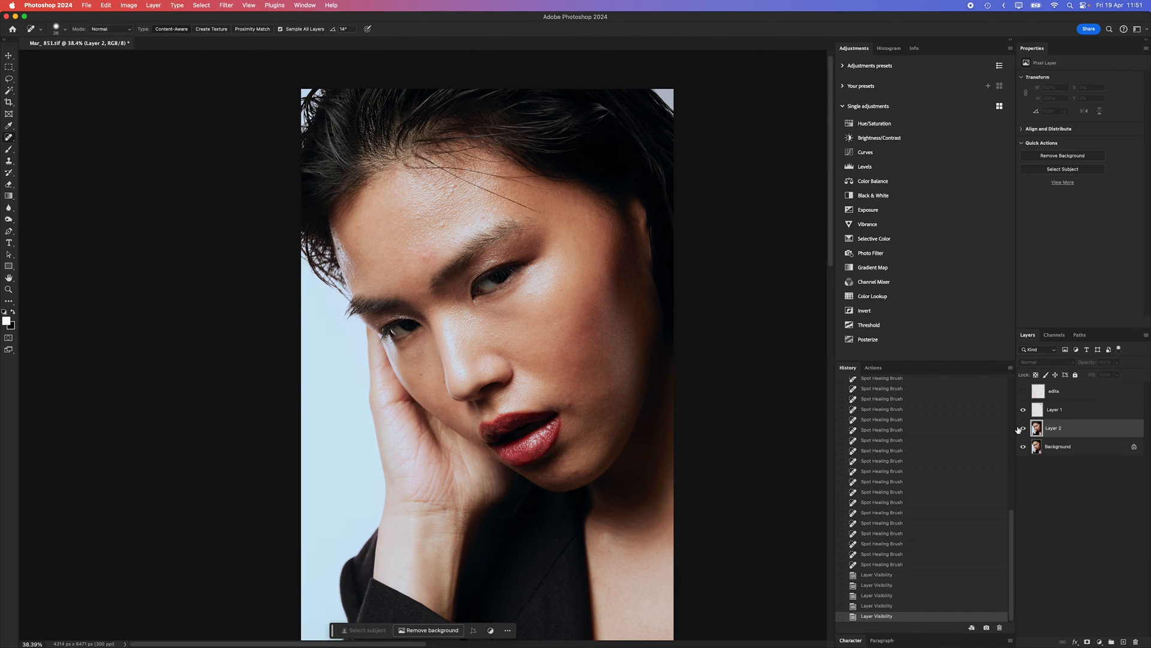
click(1022, 428)
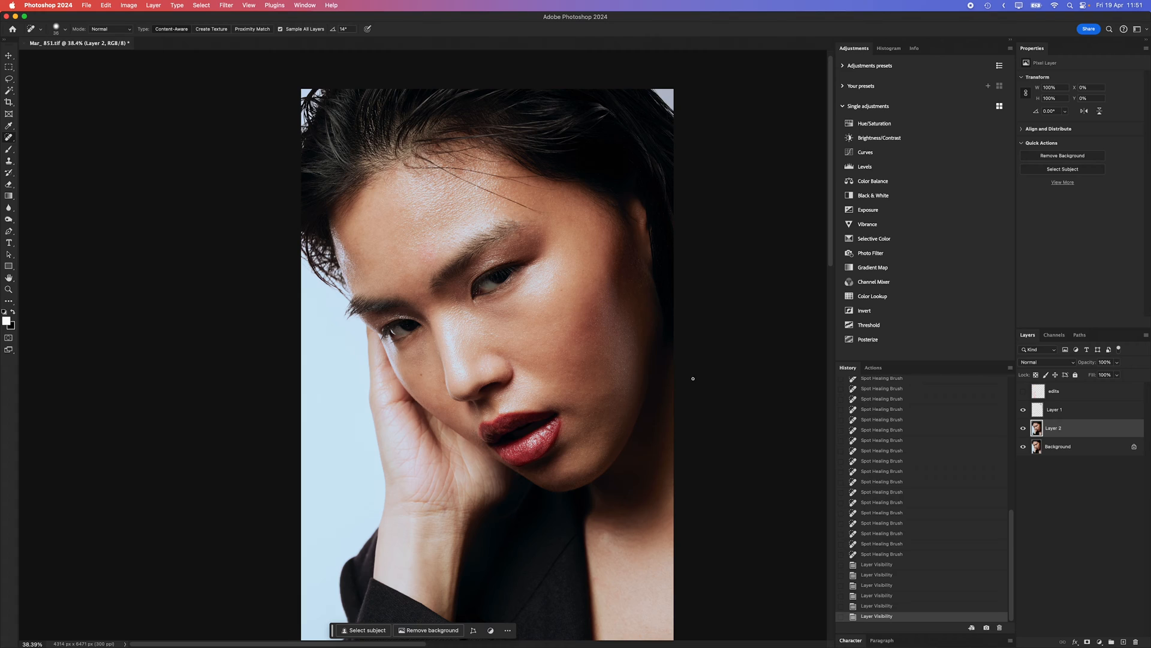
mouse_move(626, 446)
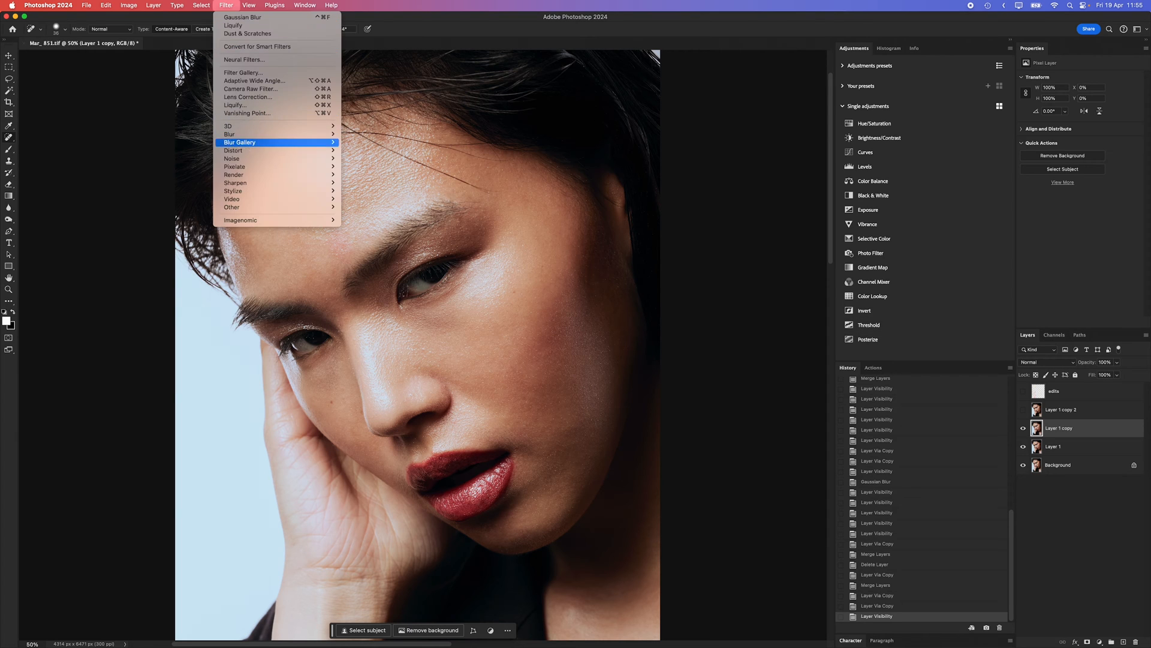
mouse_move(229, 134)
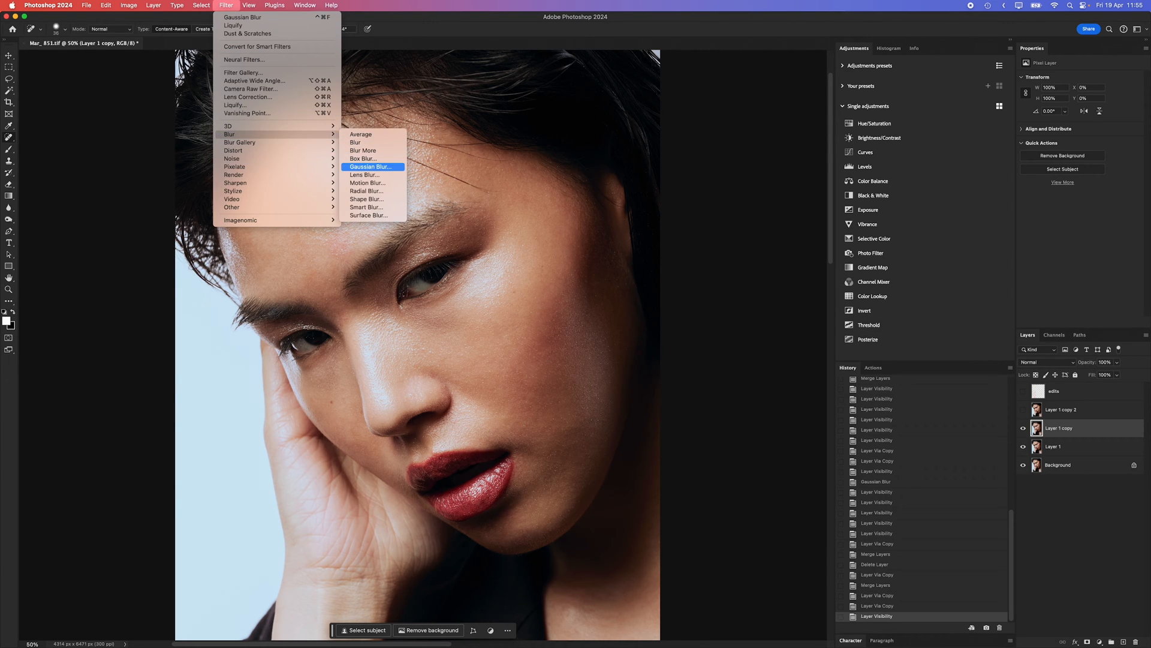
- Apply Gaussian Blur to Layer 1 copy
click(372, 166)
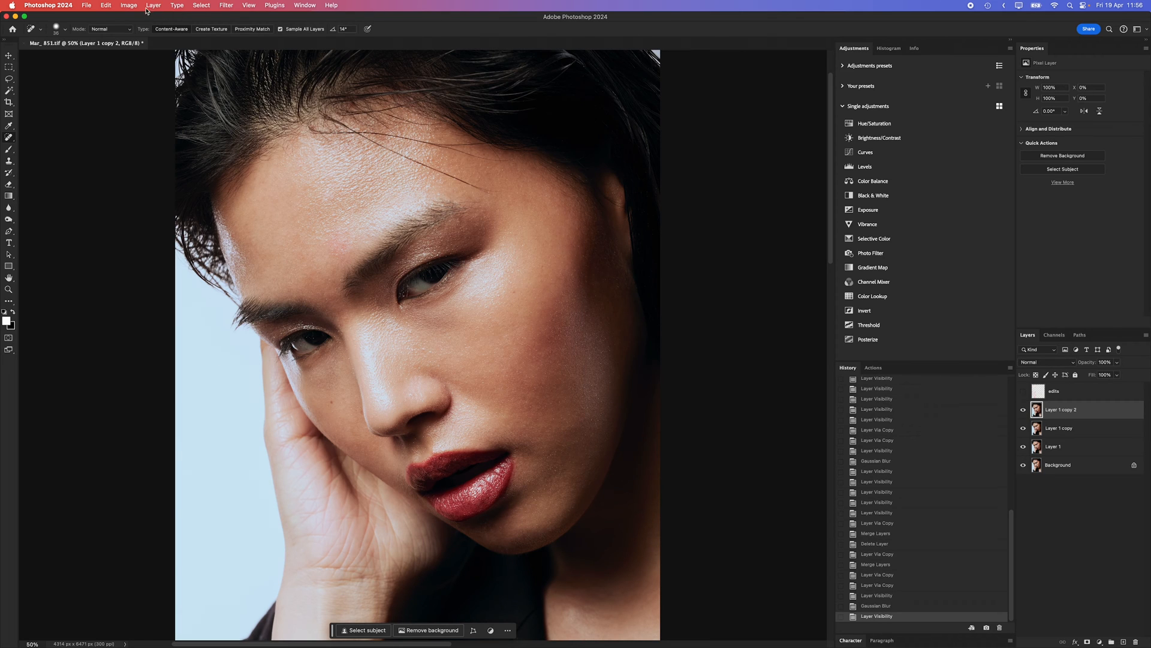
- Apply Image onto the top copy, subtracting blurred Layer 1 copy to extract texture
click(128, 6)
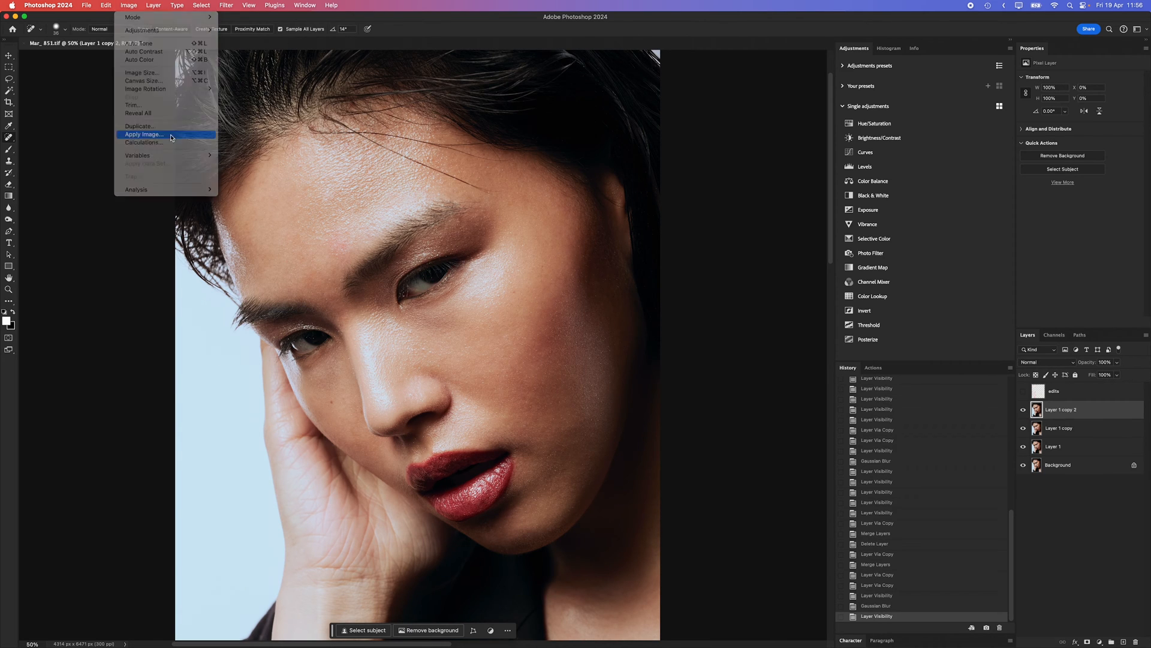
click(144, 134)
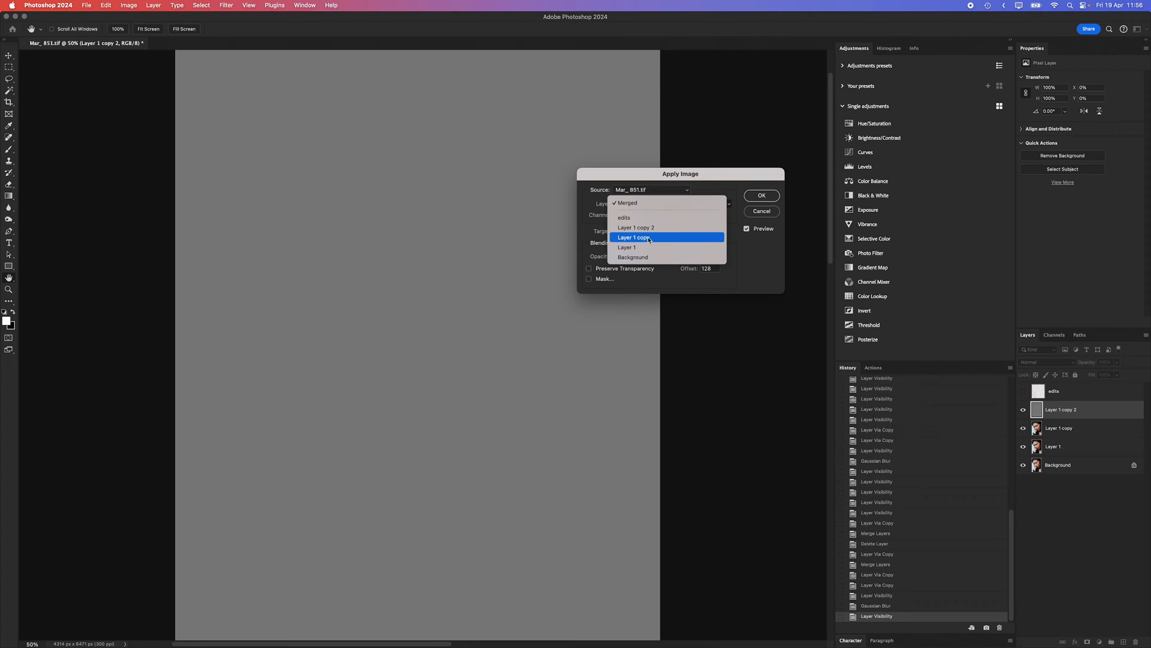
mouse_move(632, 238)
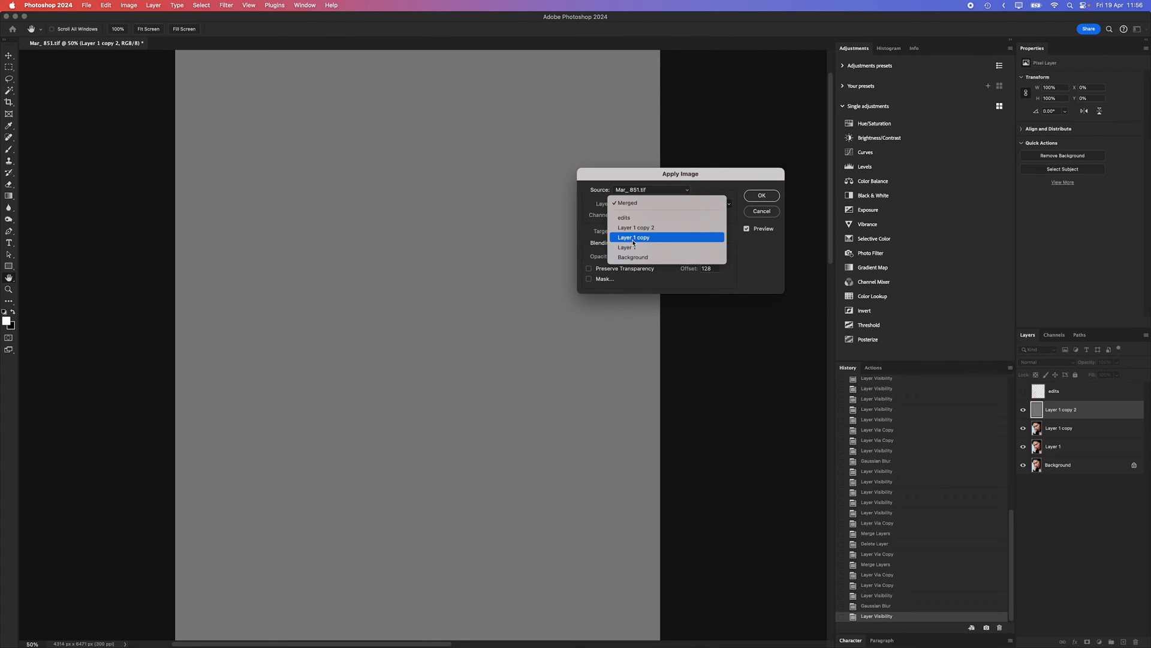
click(635, 237)
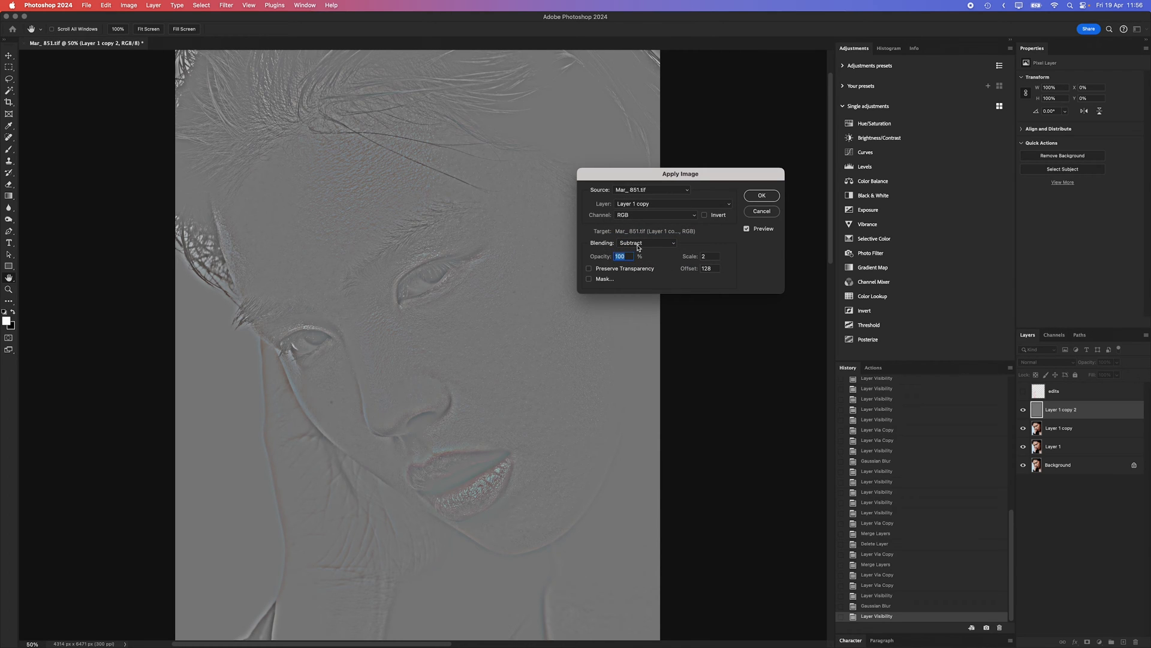
click(761, 196)
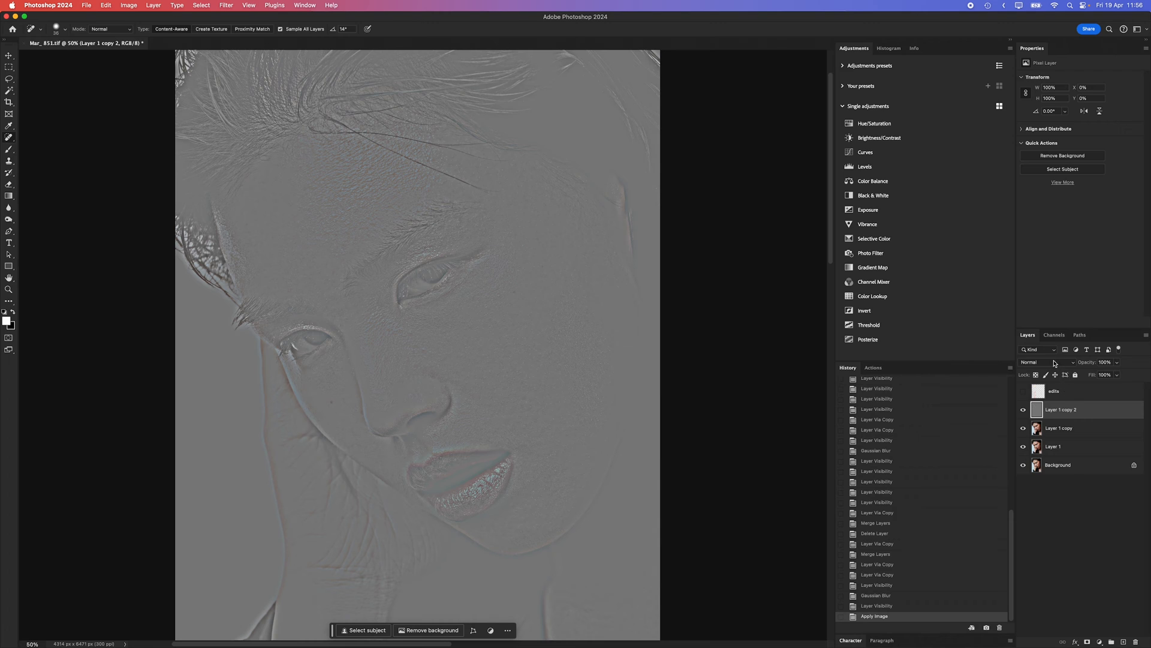
- Set the texture layer to Linear Light and hide it to view the blur
click(1040, 361)
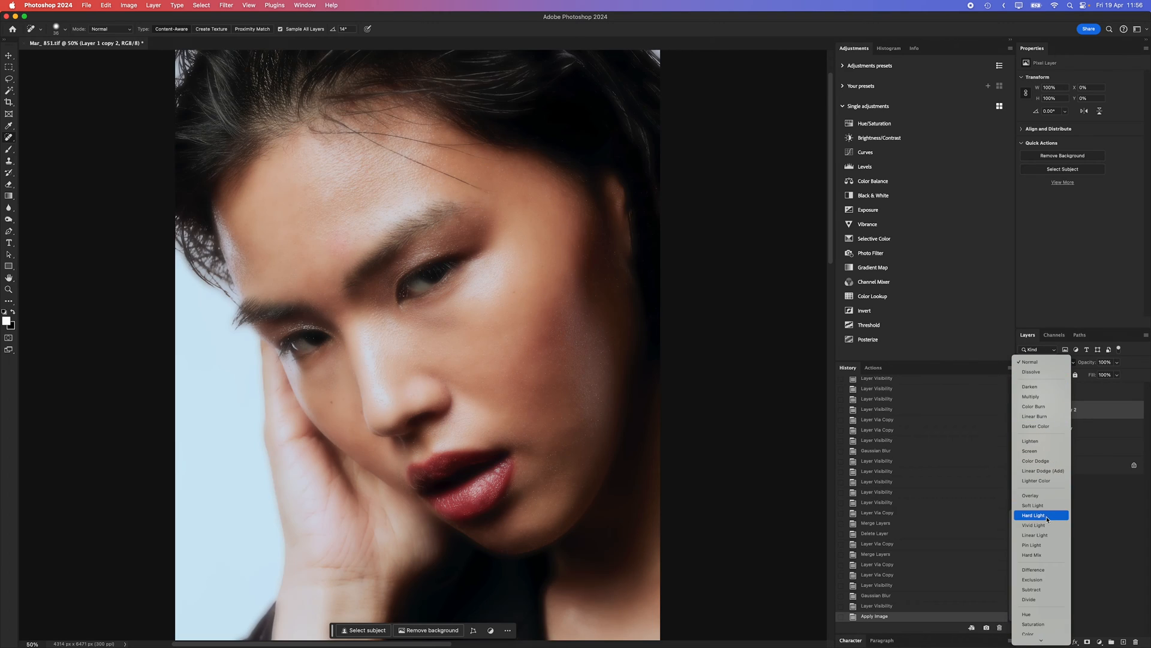
click(1034, 534)
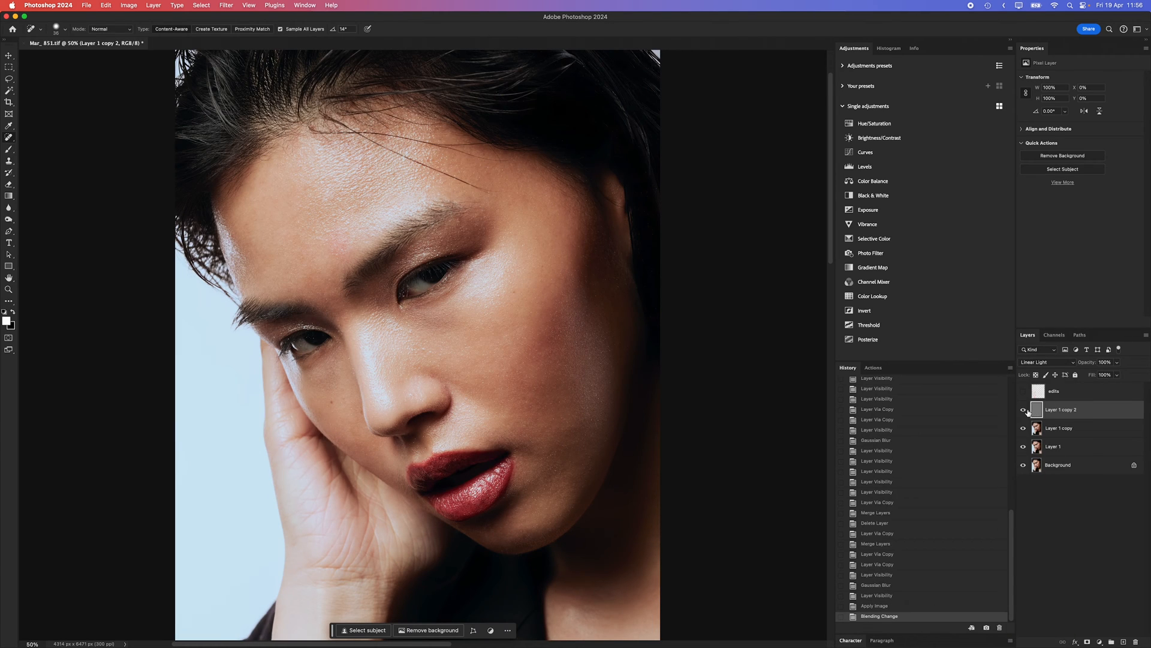
click(1023, 410)
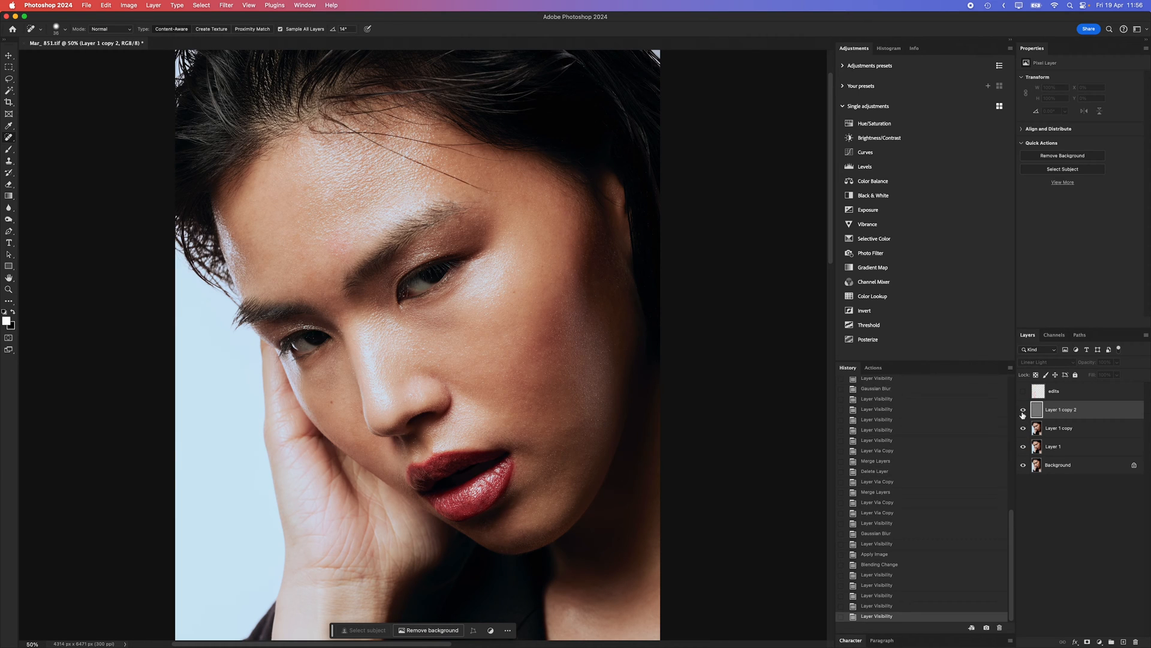
click(1023, 409)
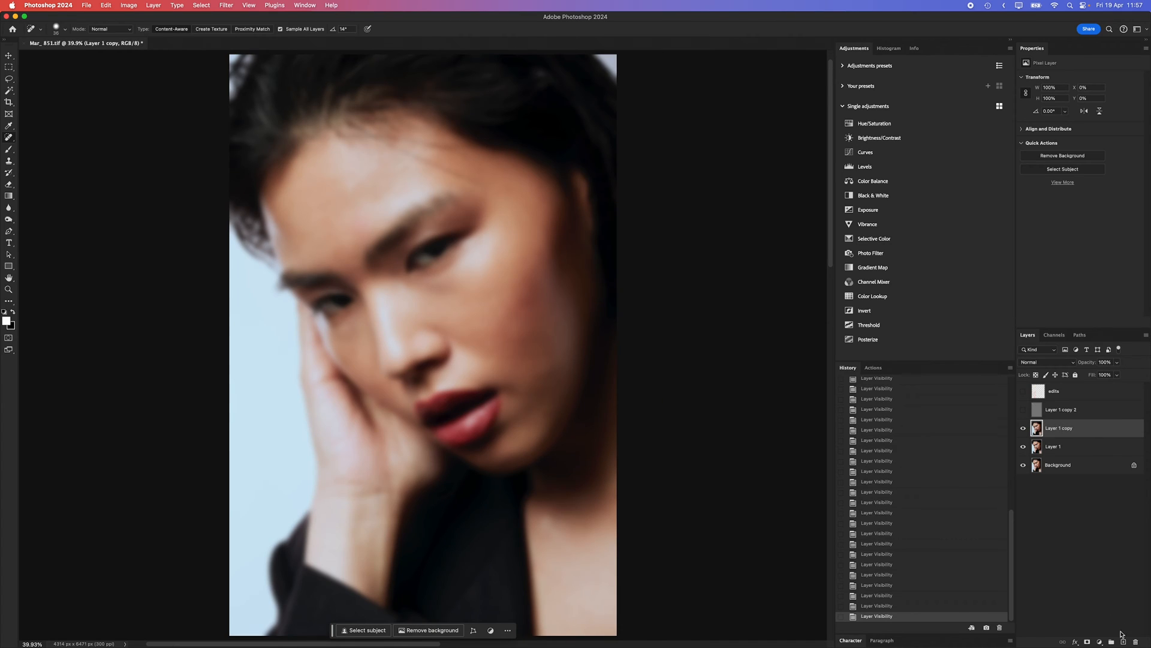
- Add a new empty layer, target it, and switch to the Mixer Brush
click(972, 628)
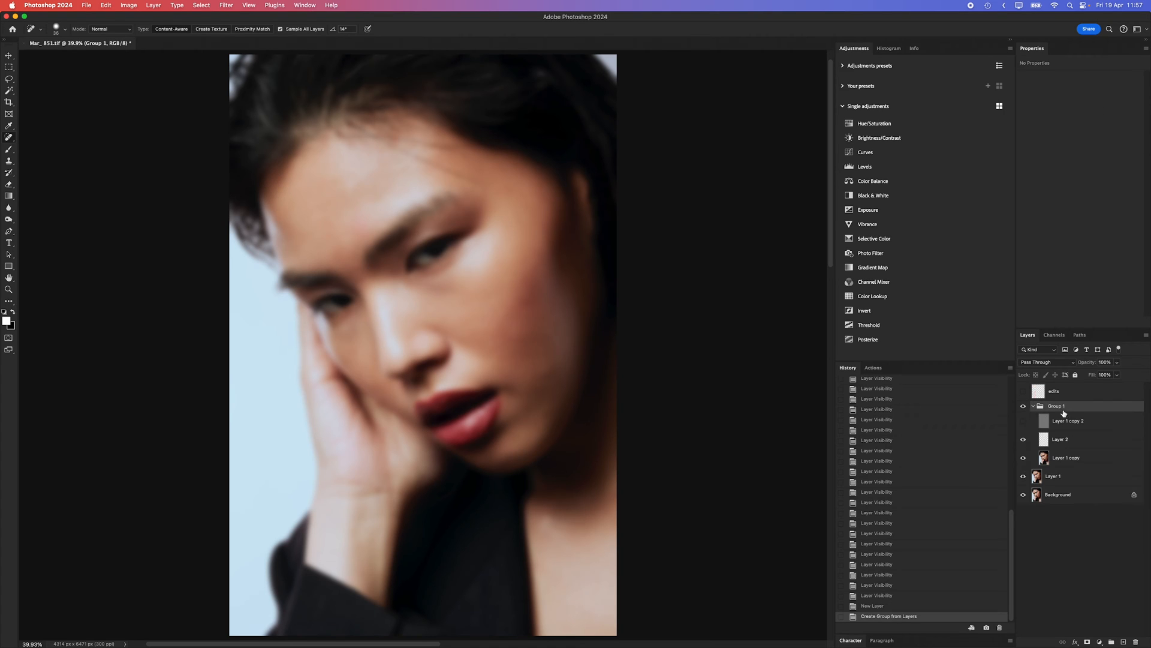
click(1060, 439)
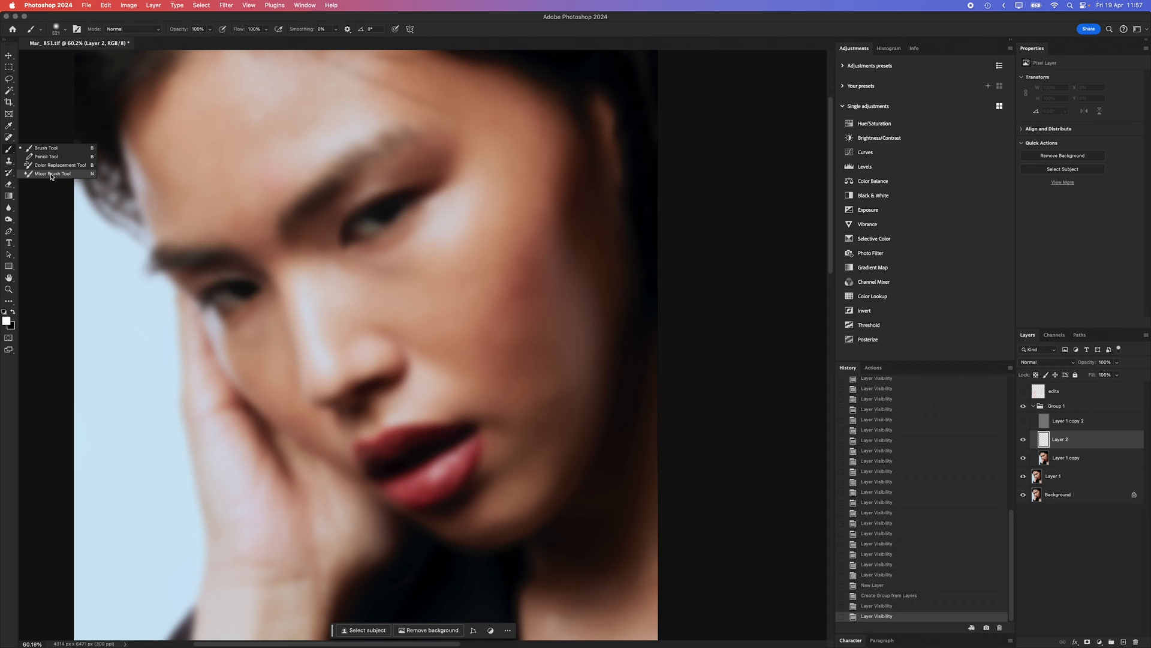
click(52, 173)
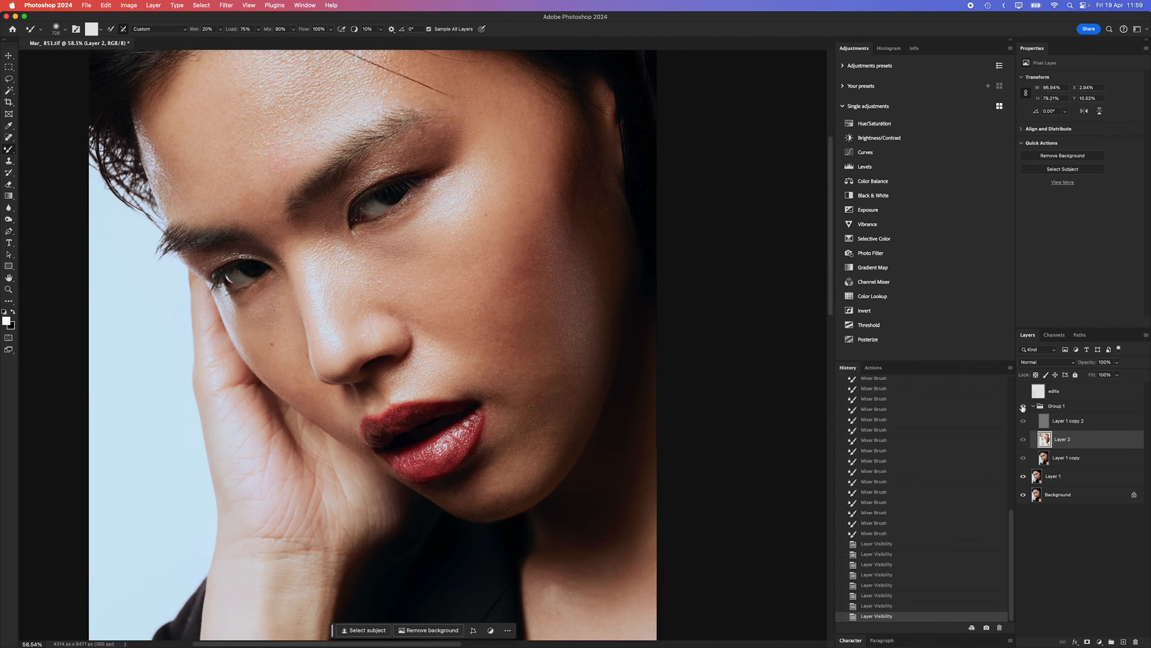
- Toggle the texture group's visibility to compare the result
click(1073, 409)
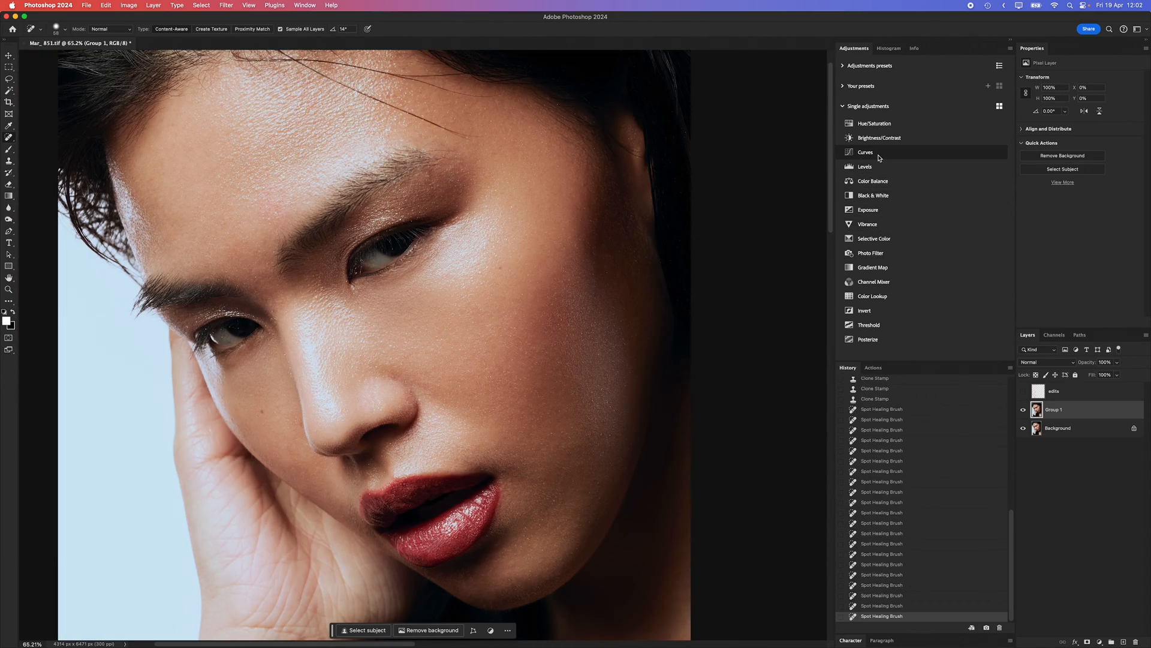
- Add a Curves adjustment and a Black & White preview adjustment
click(865, 152)
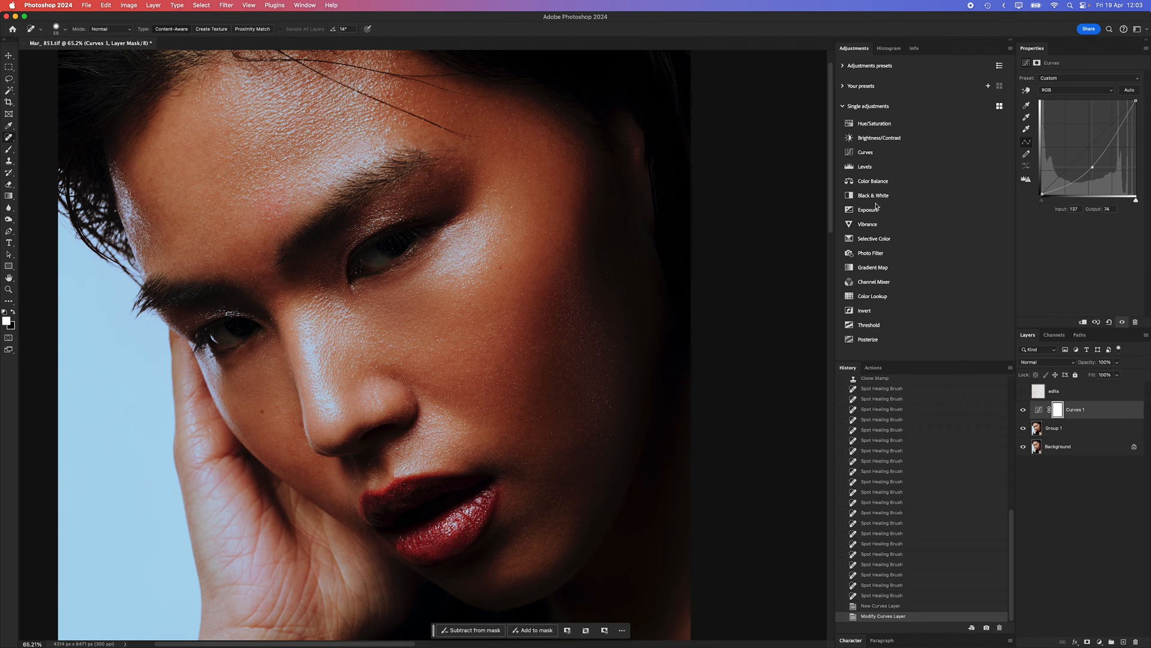
click(873, 195)
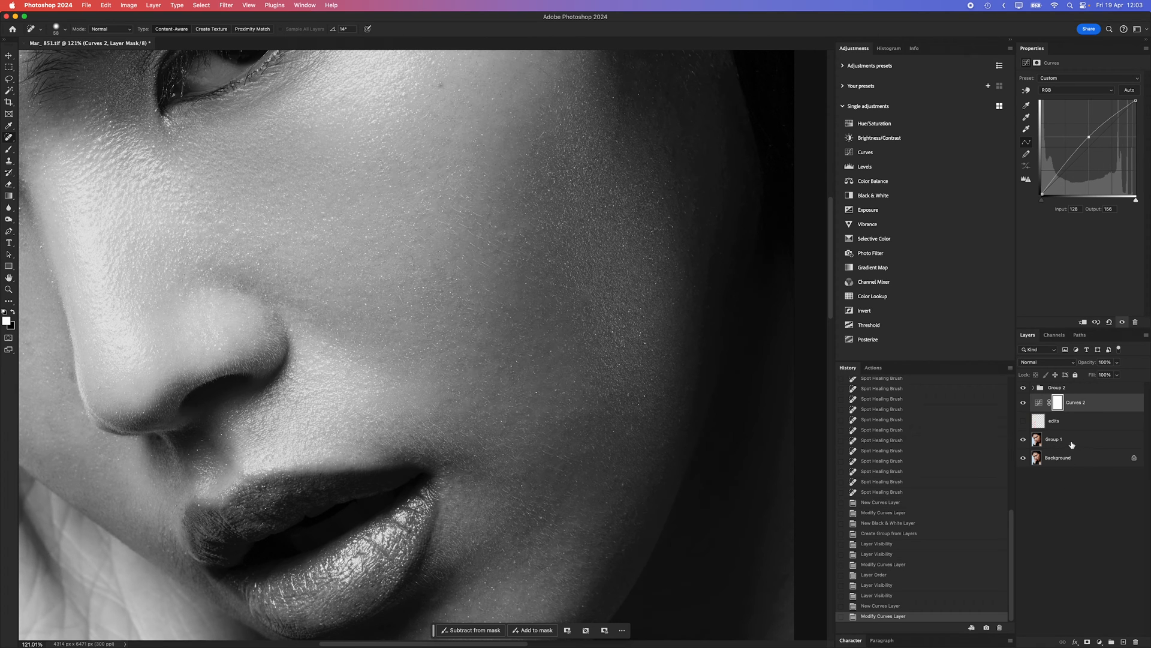
- Set Curves 2 to Luminosity blend mode and select the brush opacity value
click(1039, 361)
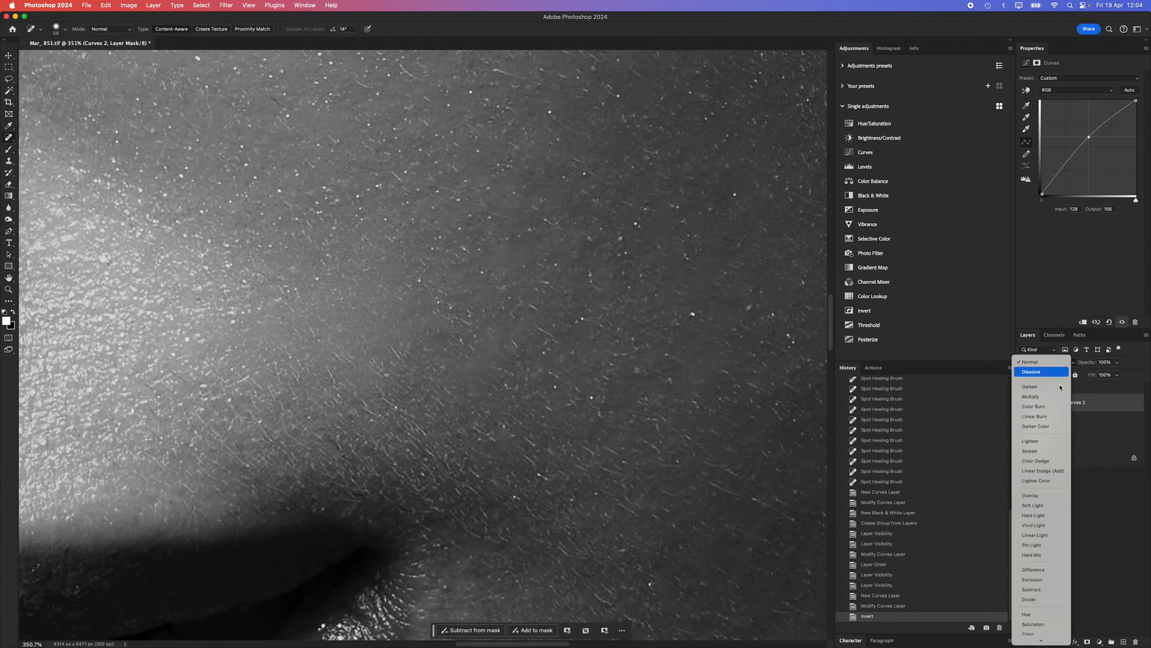
click(1033, 633)
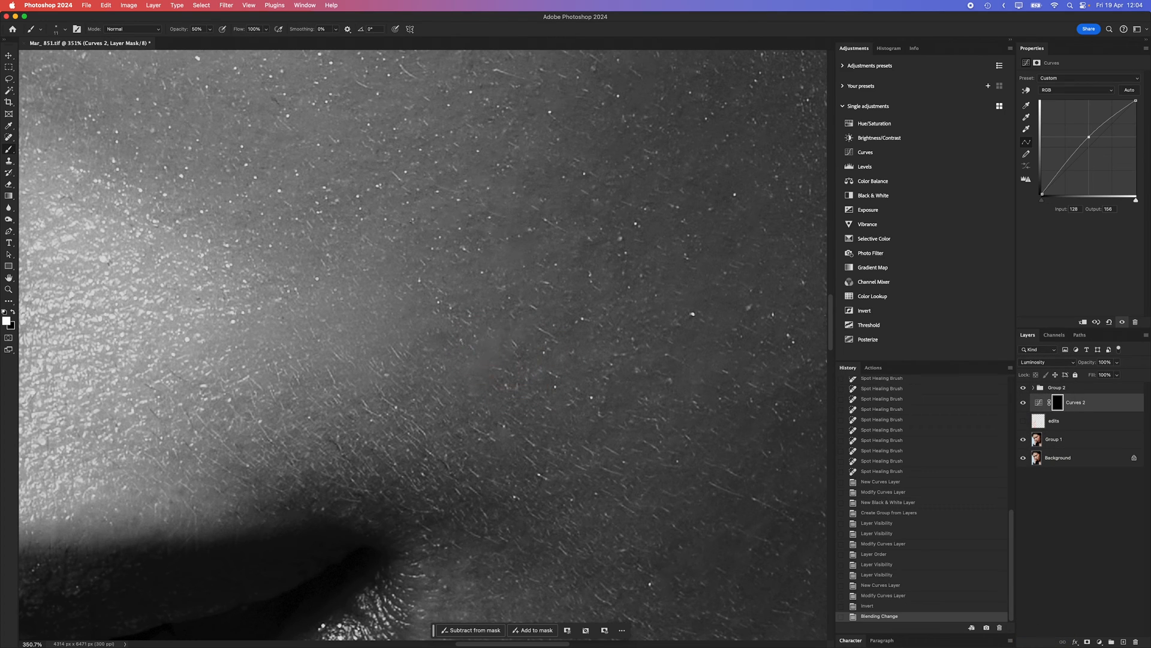
triple_click(253, 30)
text(32)
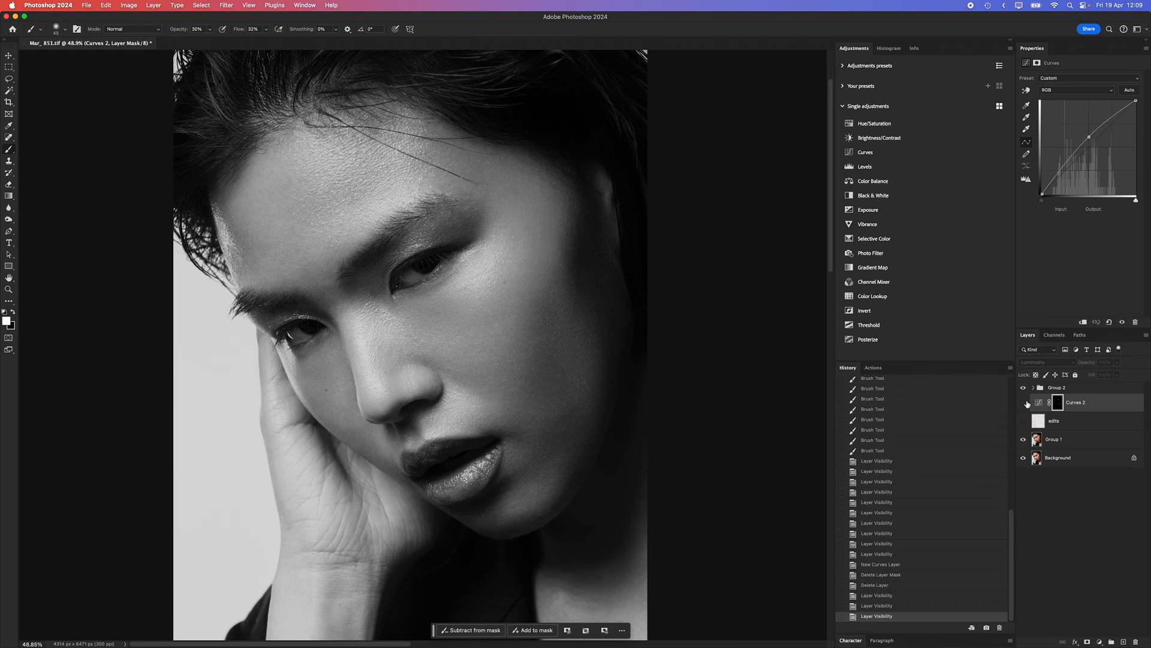
- Compare the brightening curve, then darken a bright cheek patch and brighten a shadow beside the lips
click(1023, 405)
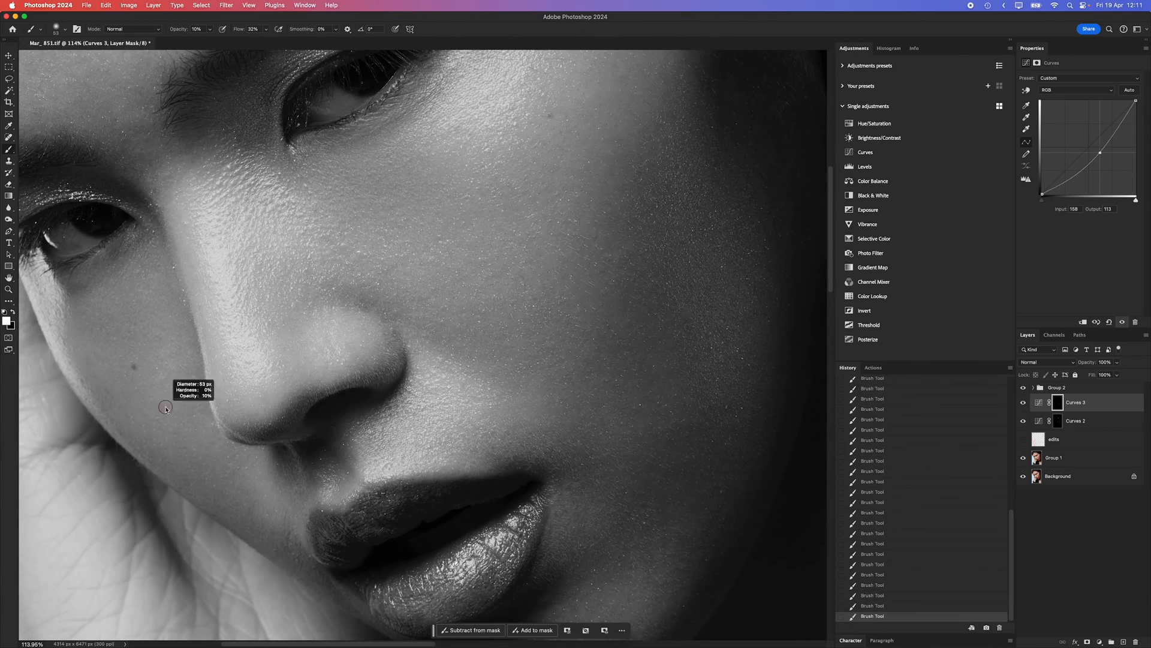
click(1057, 420)
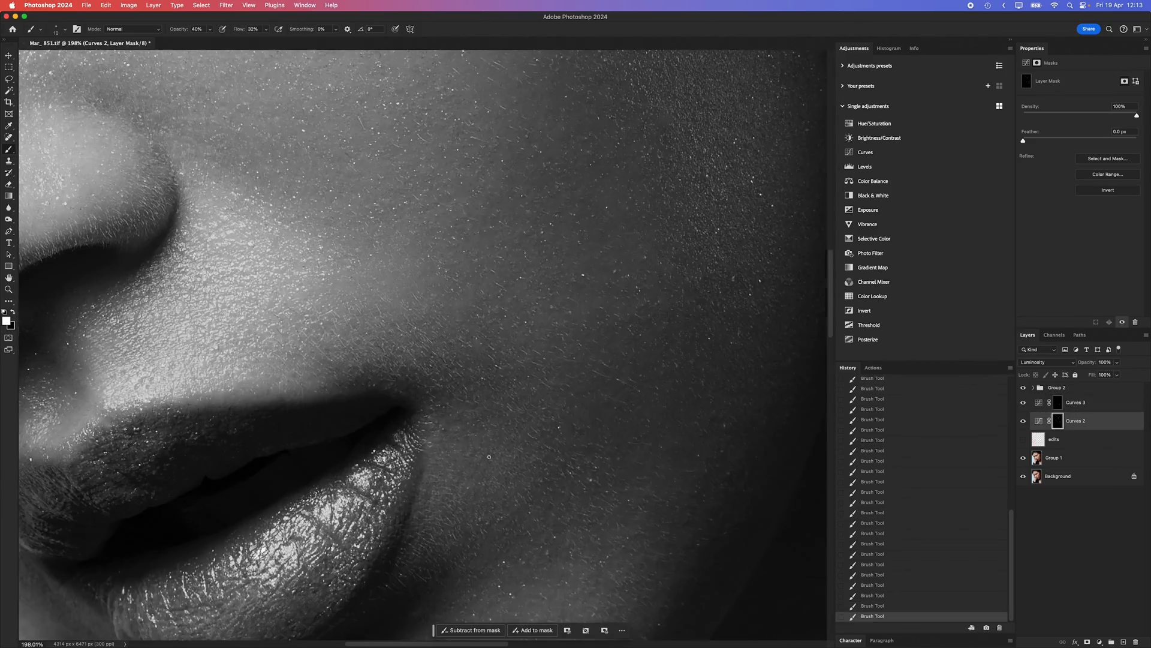
click(1076, 401)
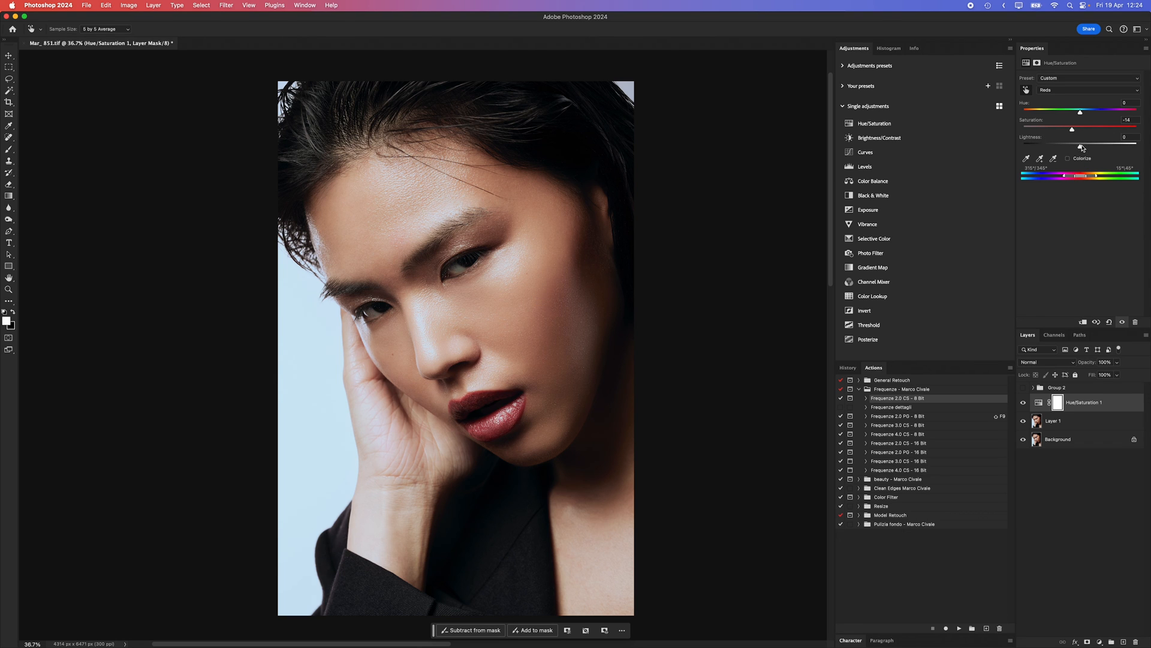
- Add a gentle S-curve Curves layer and a Color-blended Layer 2 above Hue/Saturation
click(865, 151)
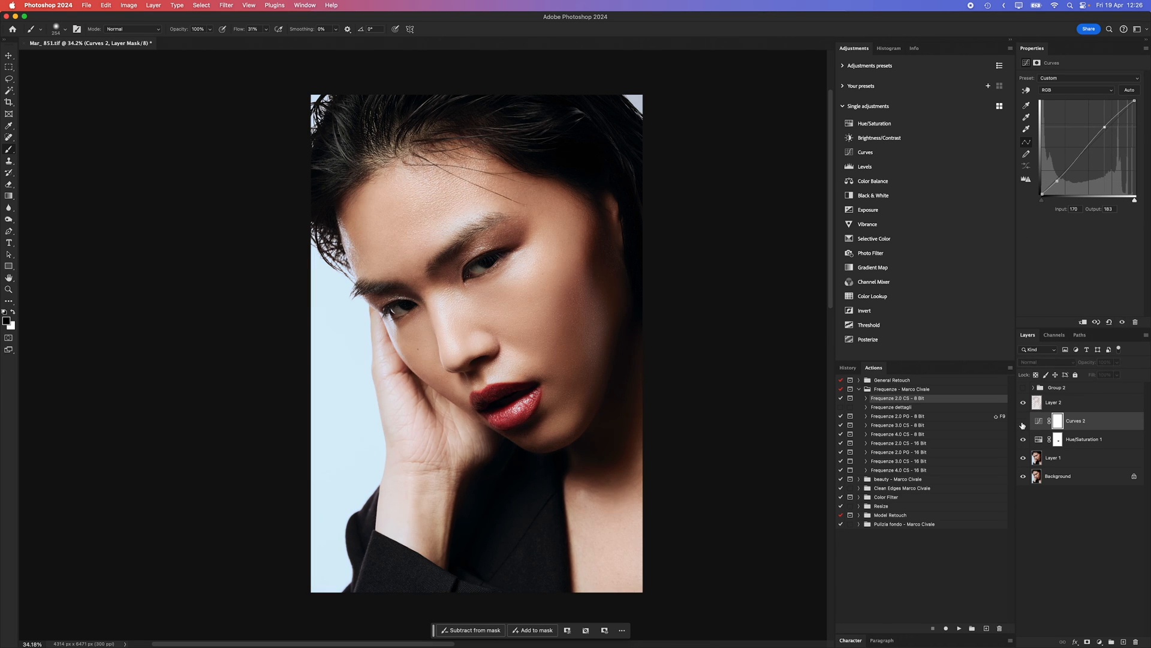
click(1054, 402)
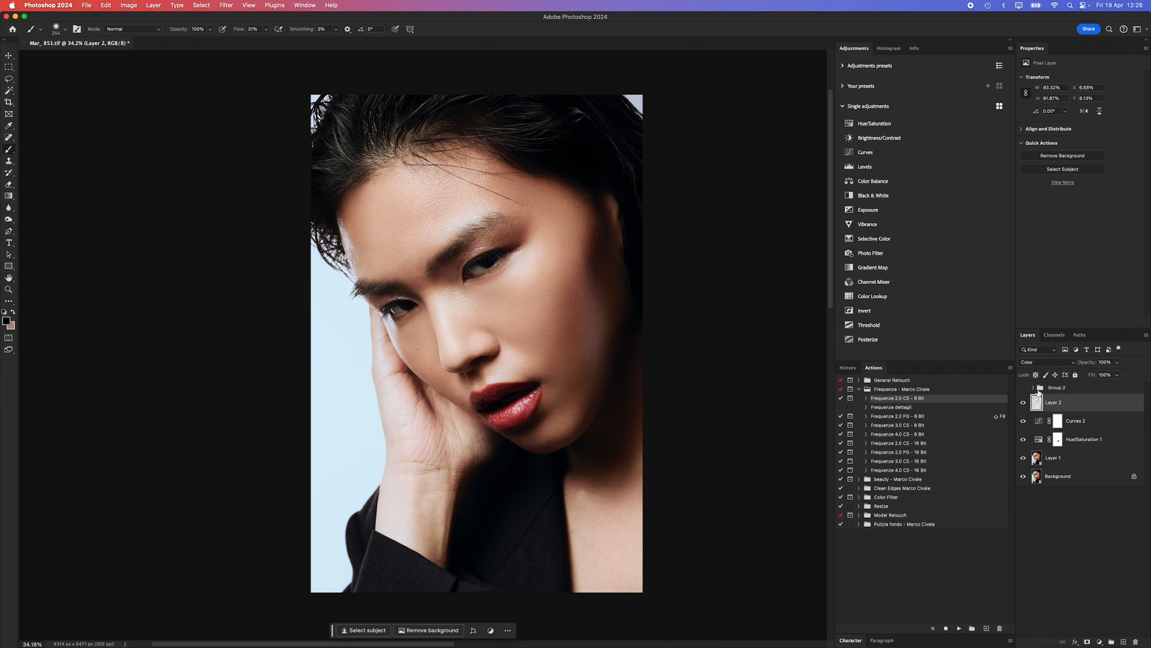